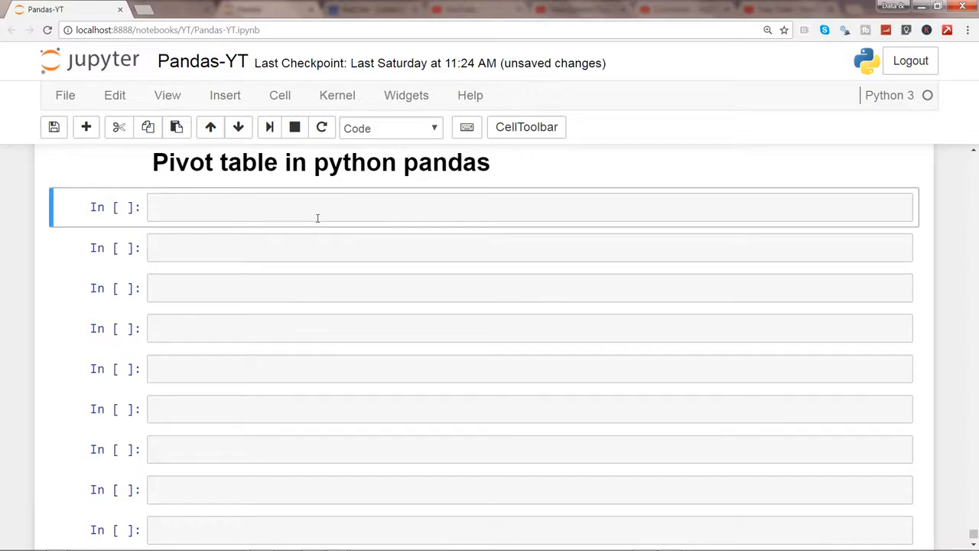
Step: Write 'import pandas as pd' and 'import numpy as np' in the first cell and run it
type("import")
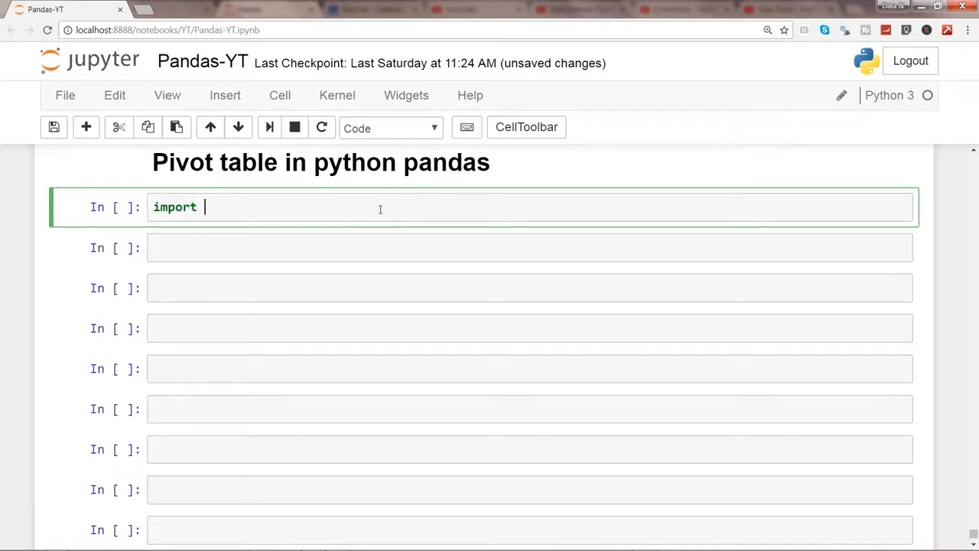
type("pandas asp")
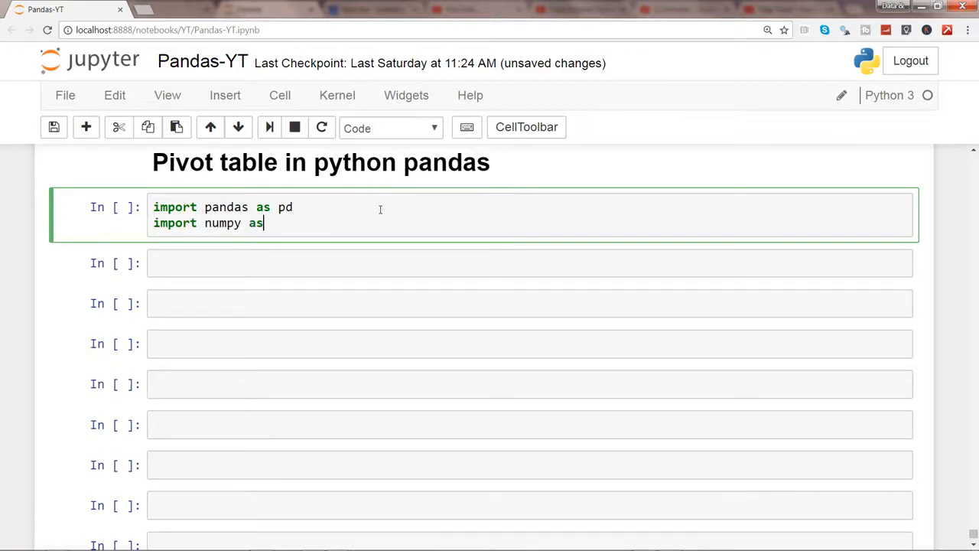
key("shift+enter")
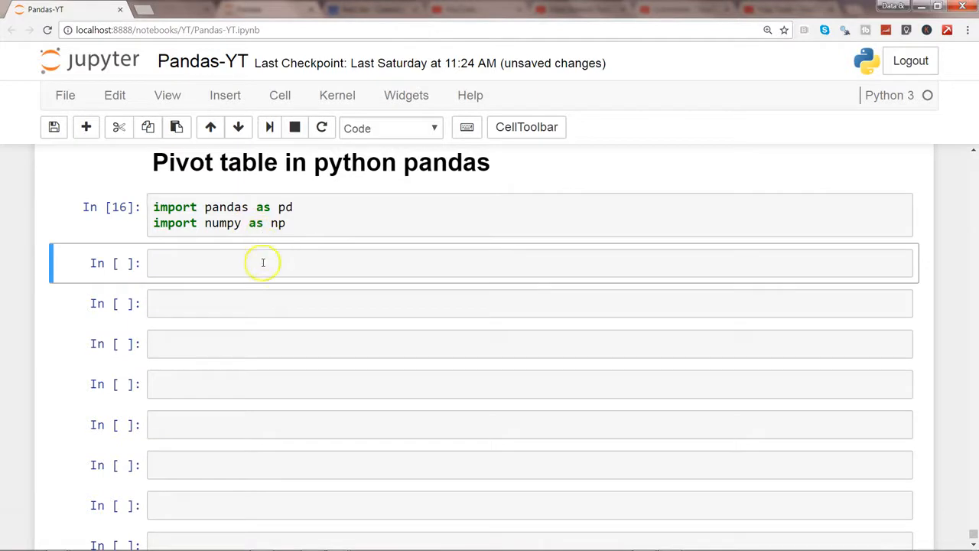
Step: Read the Superstore Sales Excel file into orders and show orders.head(2)
left_click(263, 263)
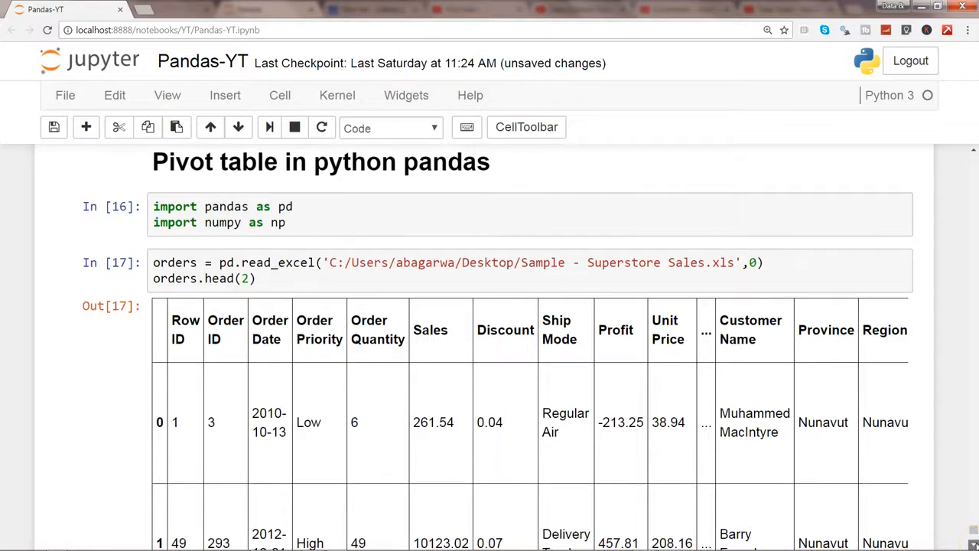
scroll("down", 3)
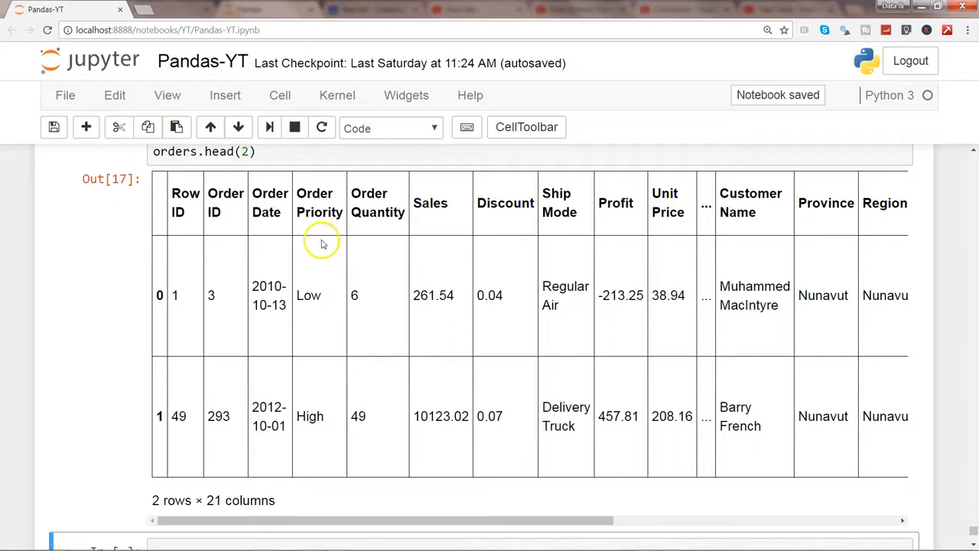
mouse_move(306, 232)
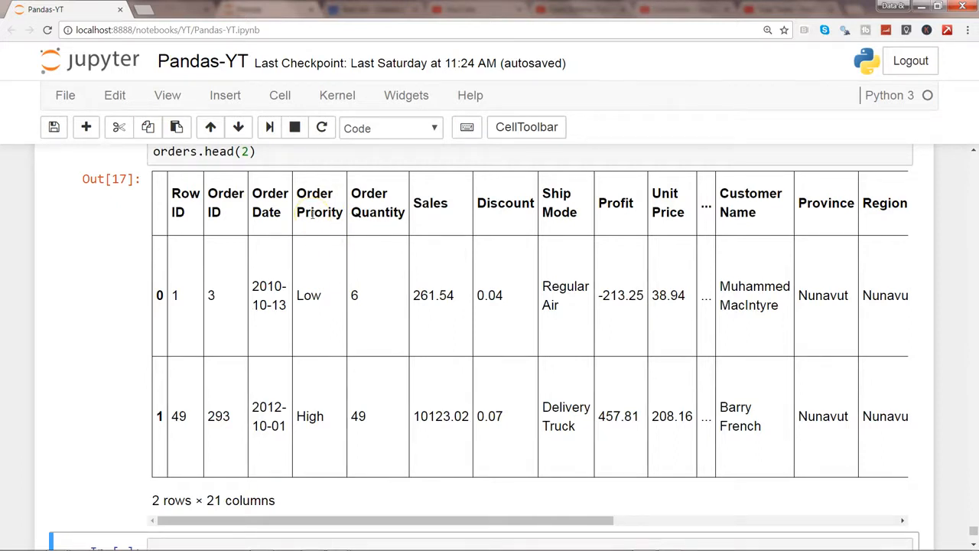
scroll("down", 3)
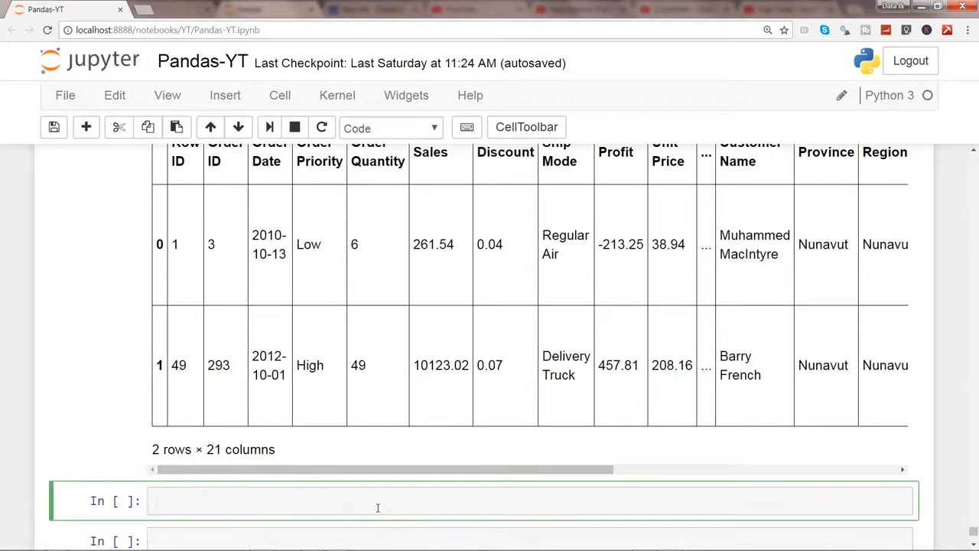
Step: Start a pd.pivot_table call on orders with 'Sales' as the values
type("pd")
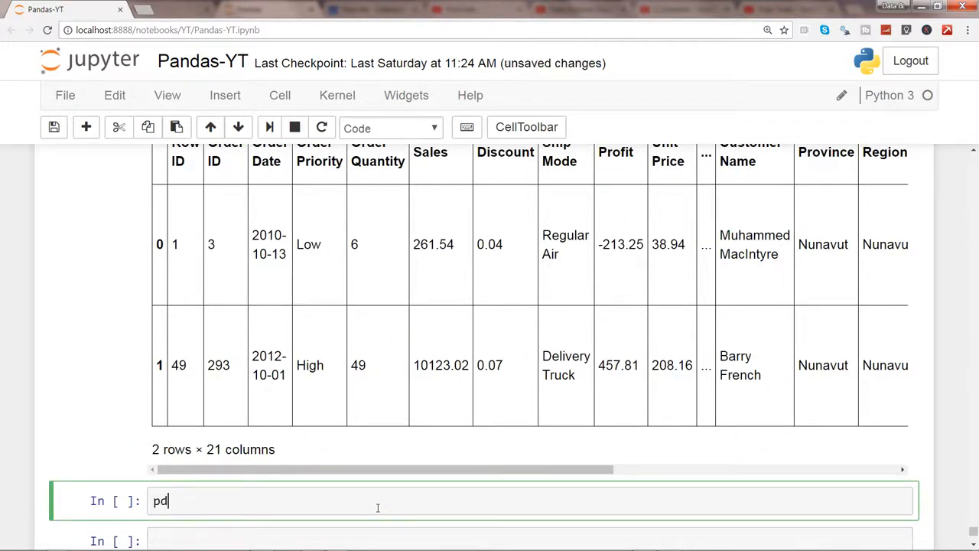
type(".pi")
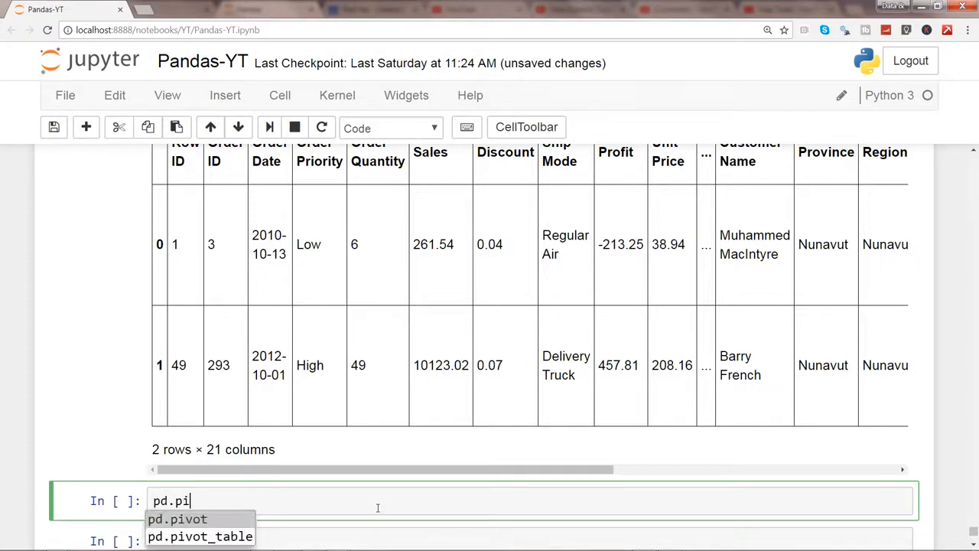
left_click(200, 536)
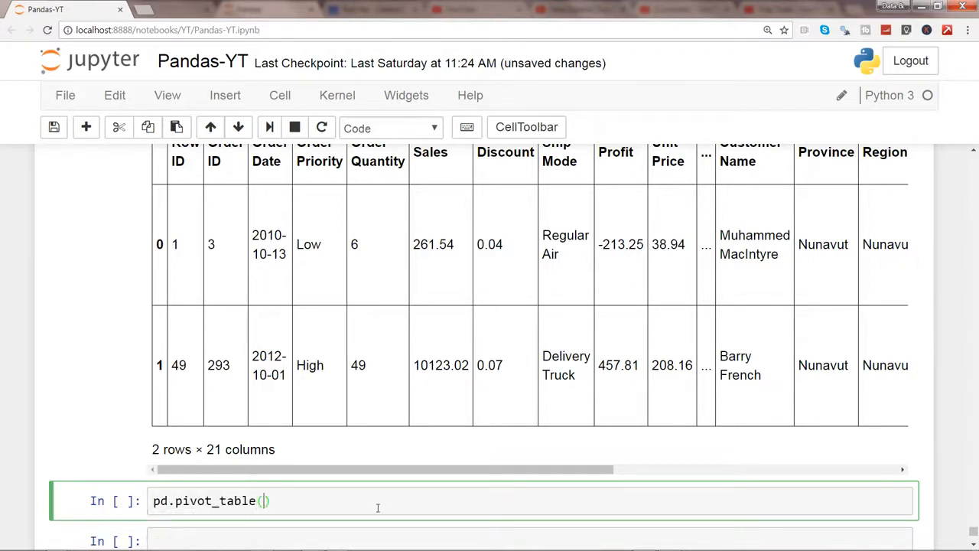
type("orders,")
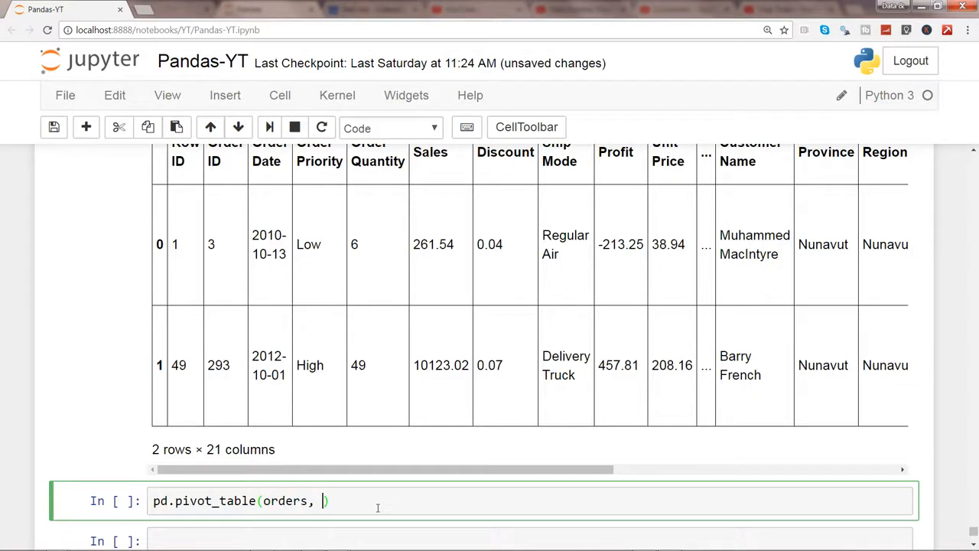
type("'Sa'")
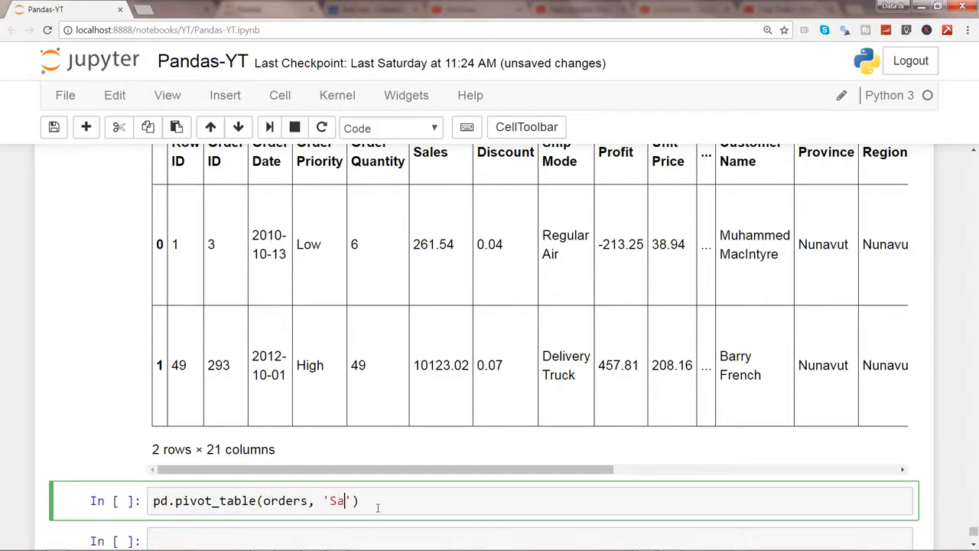
type("les")
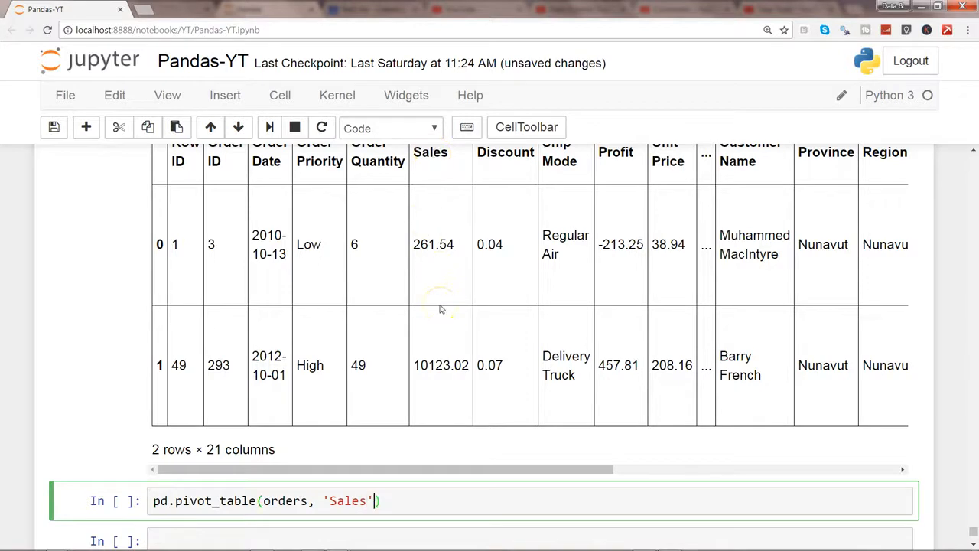
type(",")
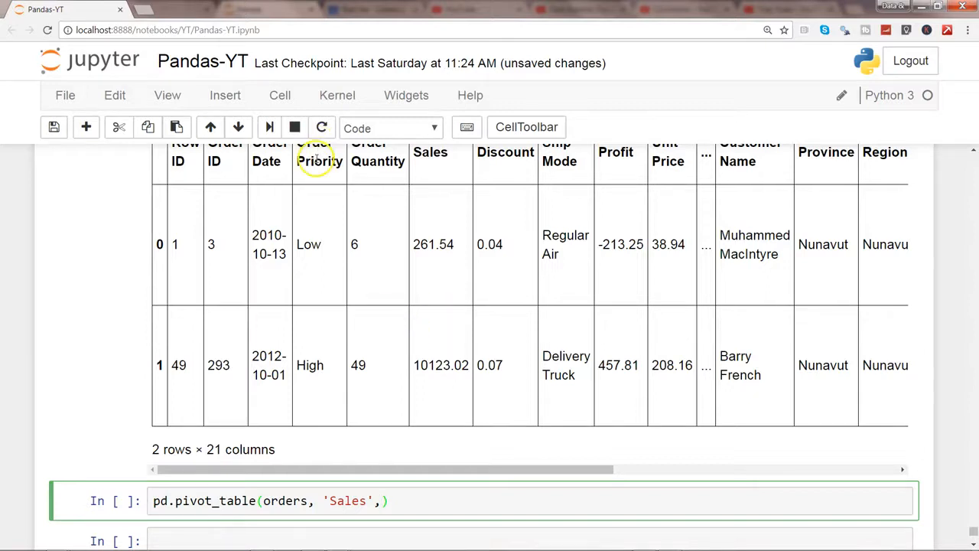
mouse_move(316, 184)
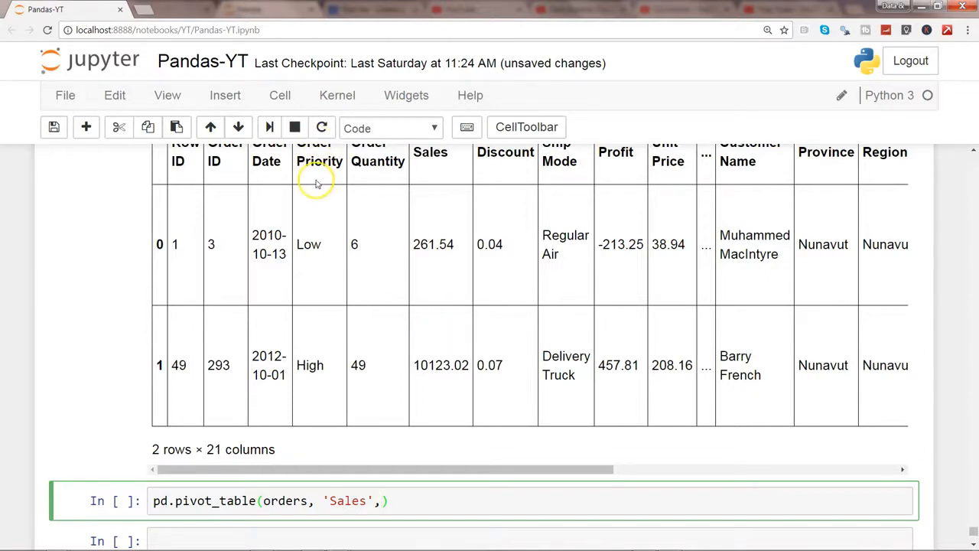
mouse_move(319, 278)
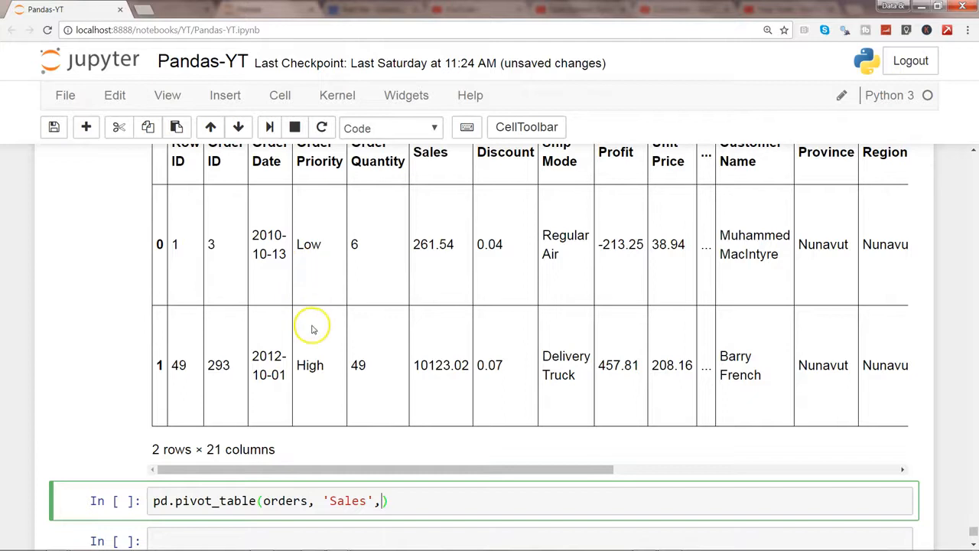
mouse_move(312, 339)
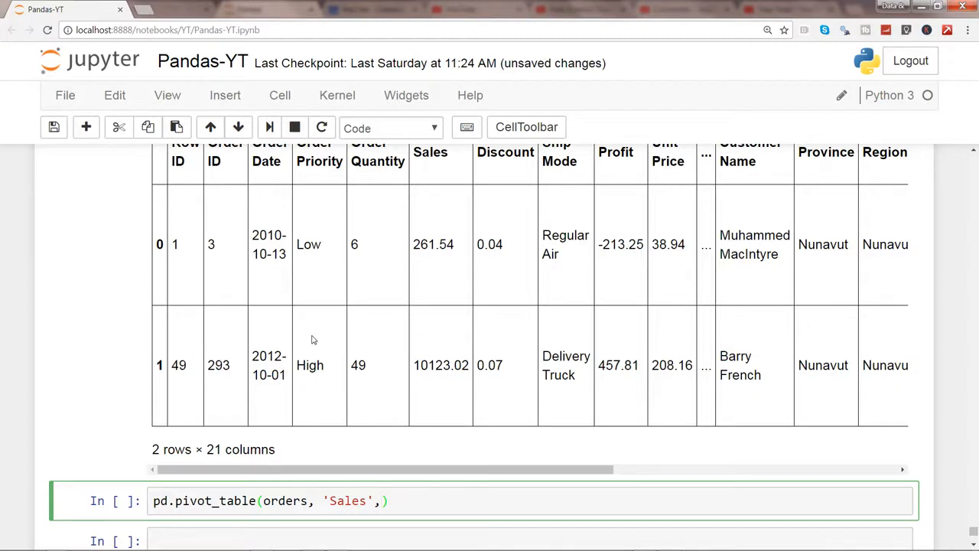
Step: Add ['Order Priority'] as the grouping and aggfunc=np.mean to the call
type("[]")
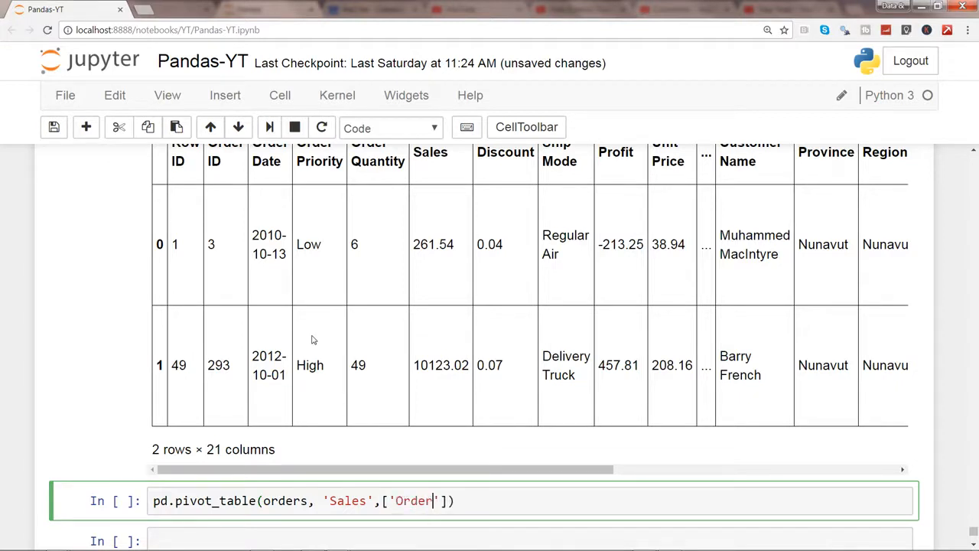
type("Priority")
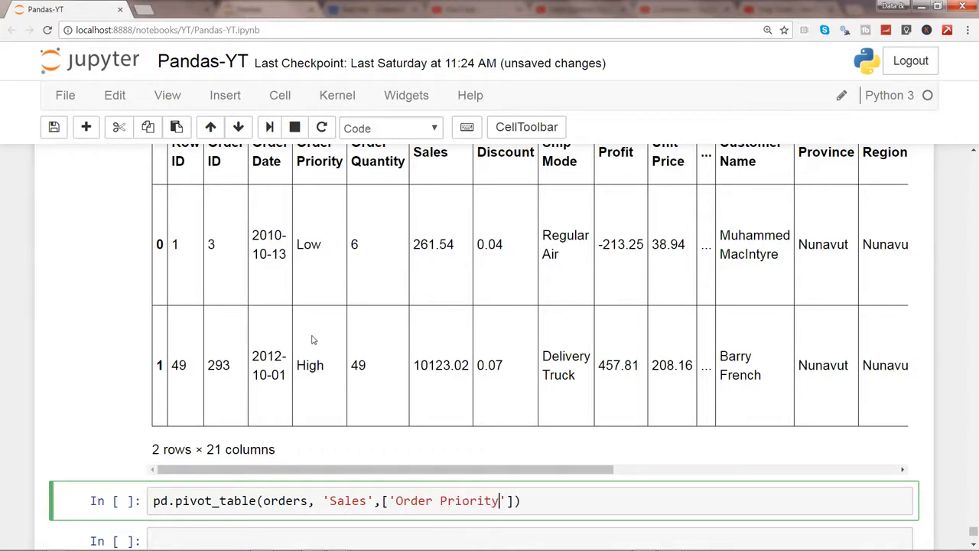
type(",")
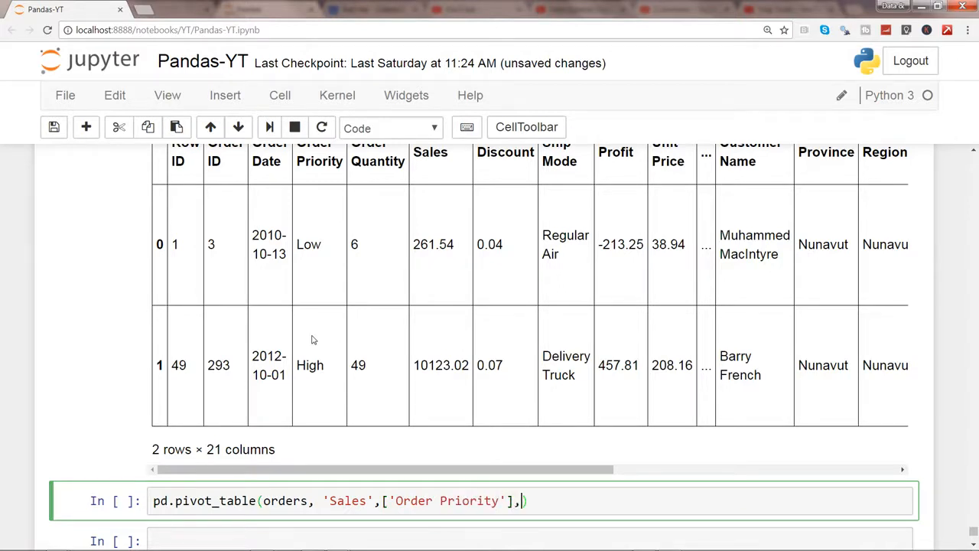
type("agg")
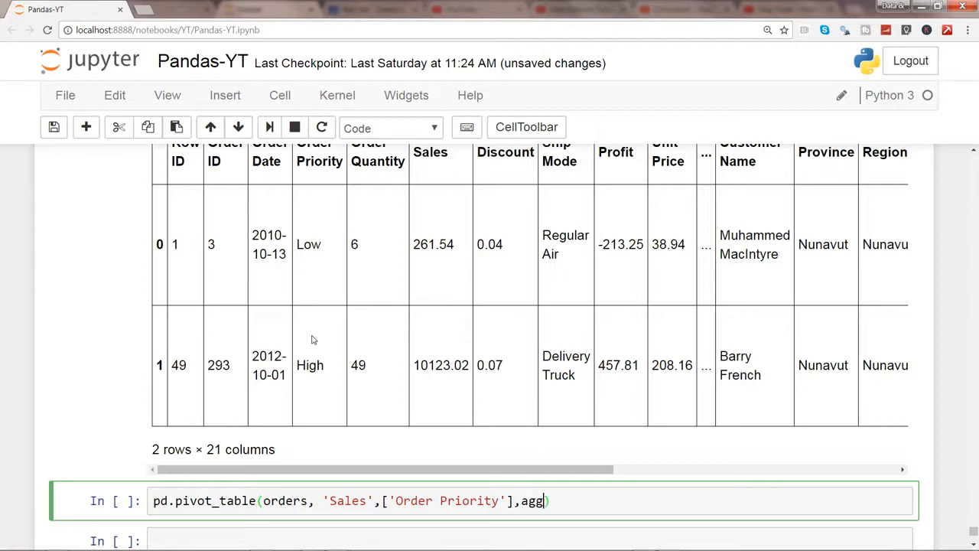
type("func=")
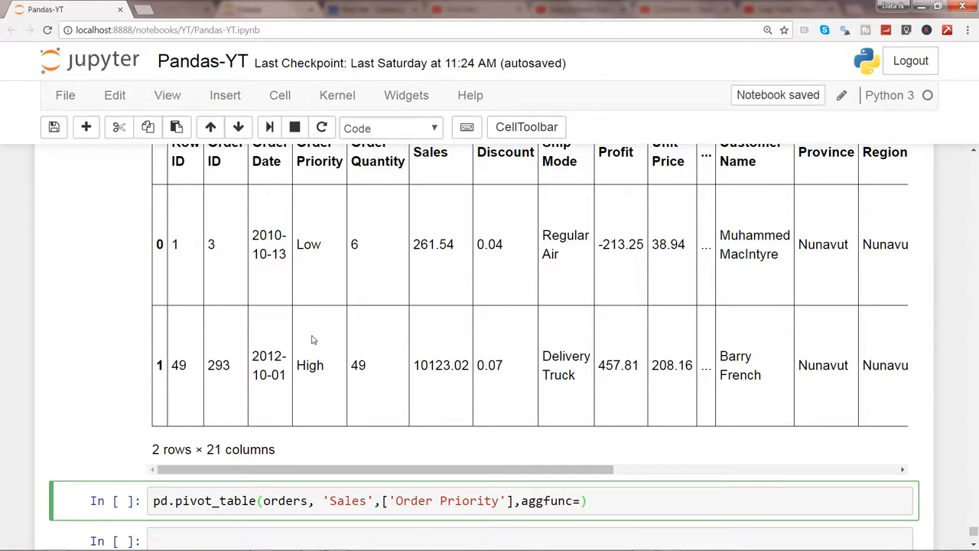
type("np.")
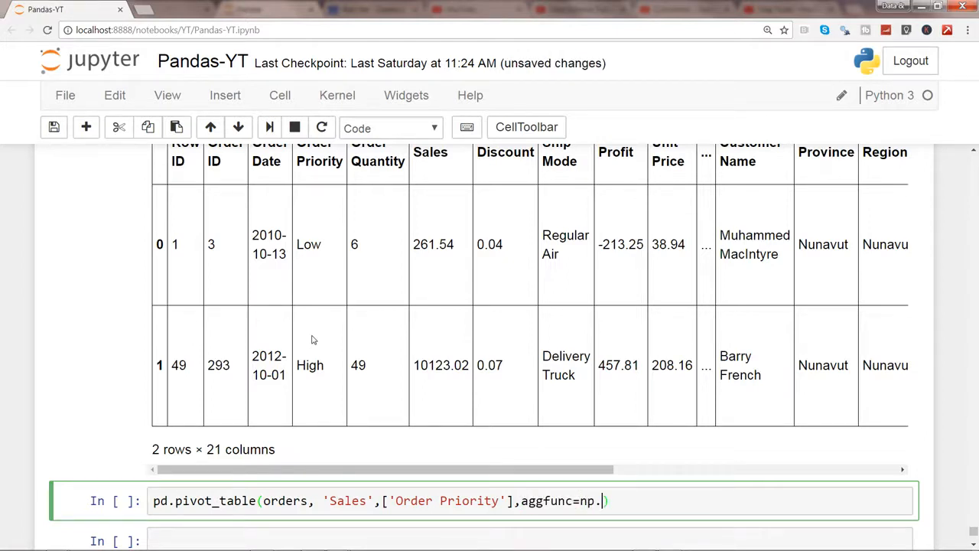
type("mean")
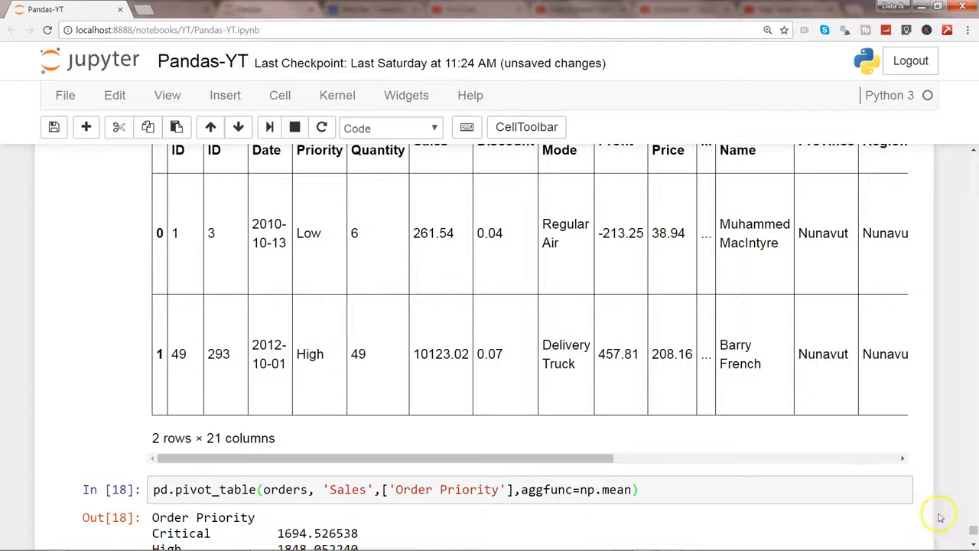
scroll("down", 3)
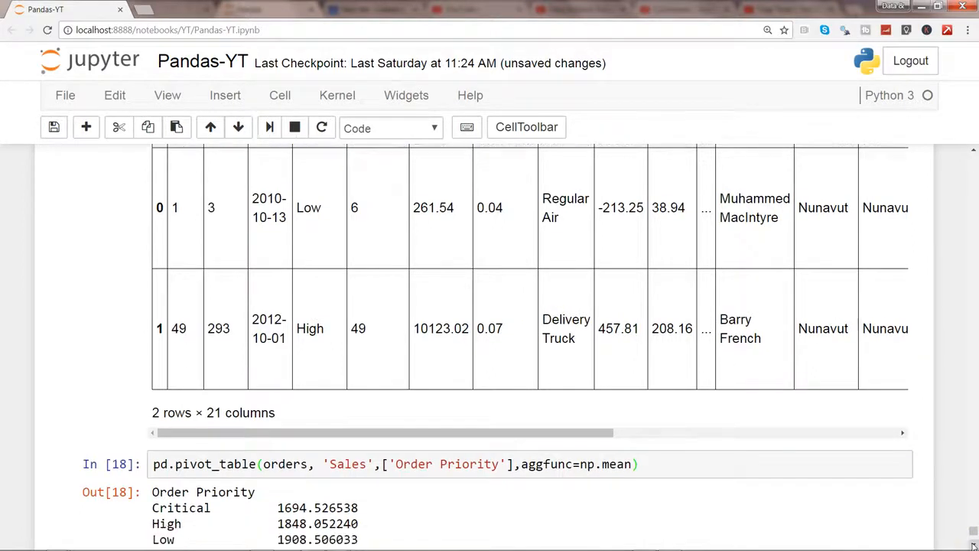
scroll("down", 3)
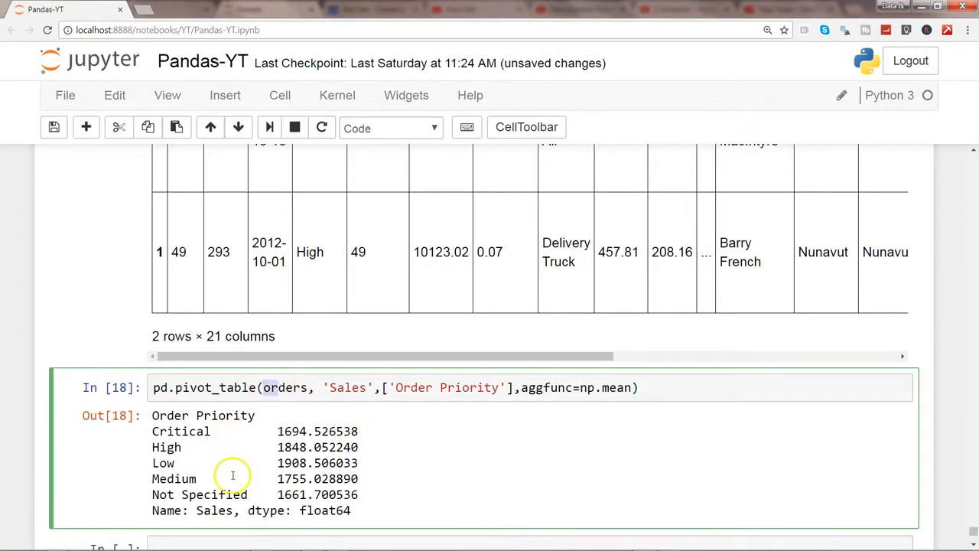
mouse_move(366, 428)
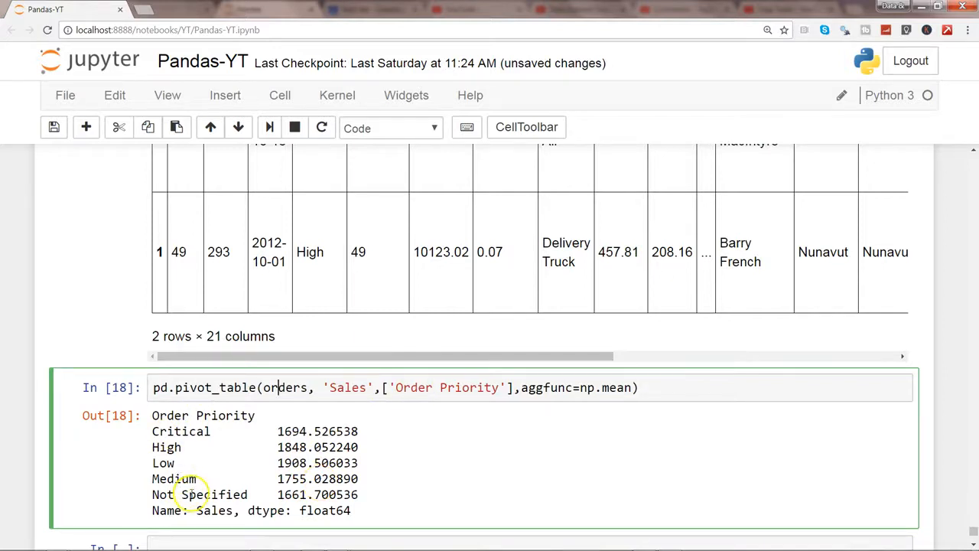
mouse_move(472, 361)
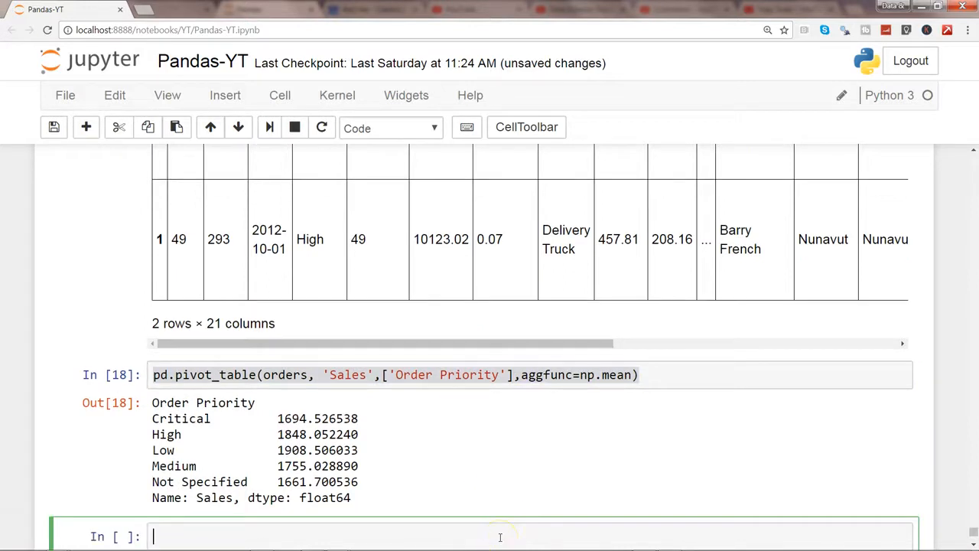
Step: Paste the pivot_table call into a new cell and add 'Ship Mode' after 'Order Priority'
type("pd.pivot_table(orders, 'Sales',['Order Priority'],aggfunc=np.mean)")
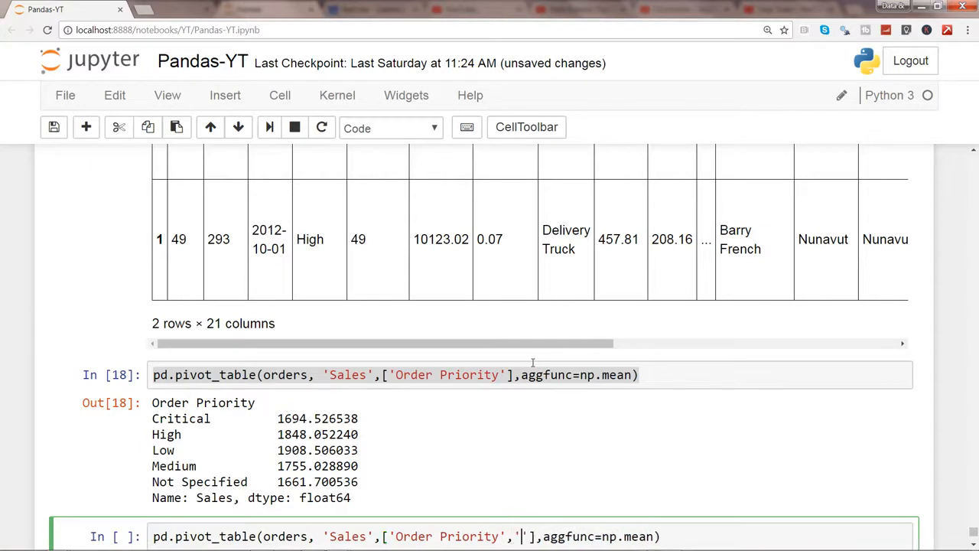
type("Ship")
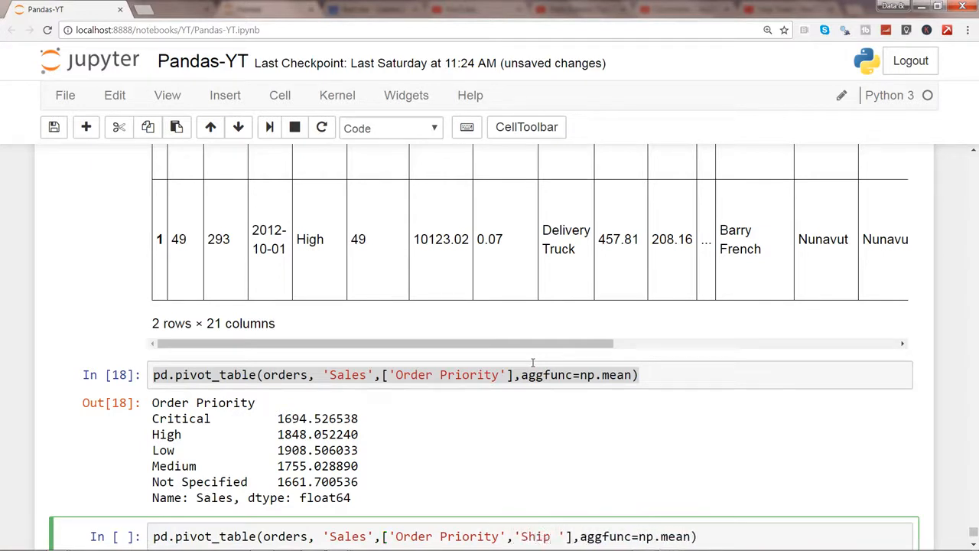
type("Mode")
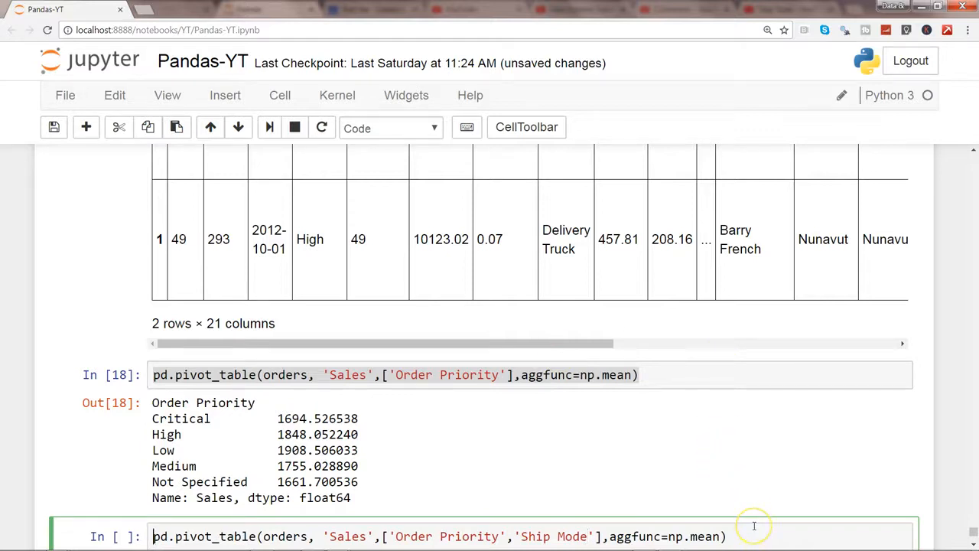
mouse_move(753, 526)
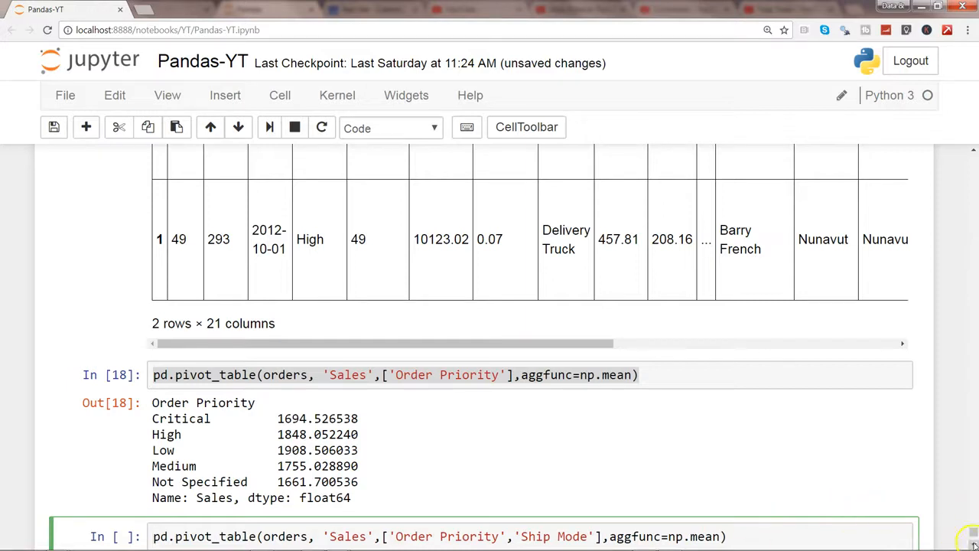
scroll("down", 3)
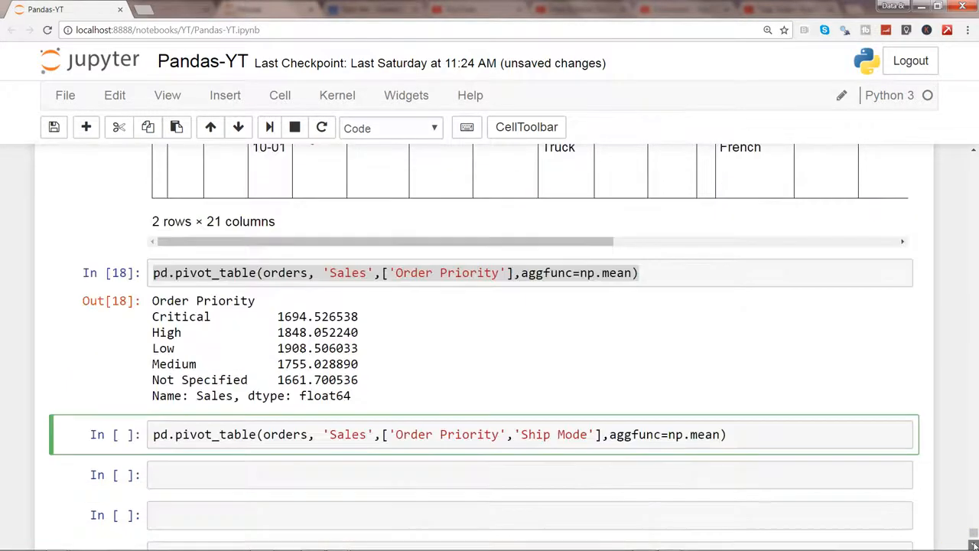
scroll("down", 3)
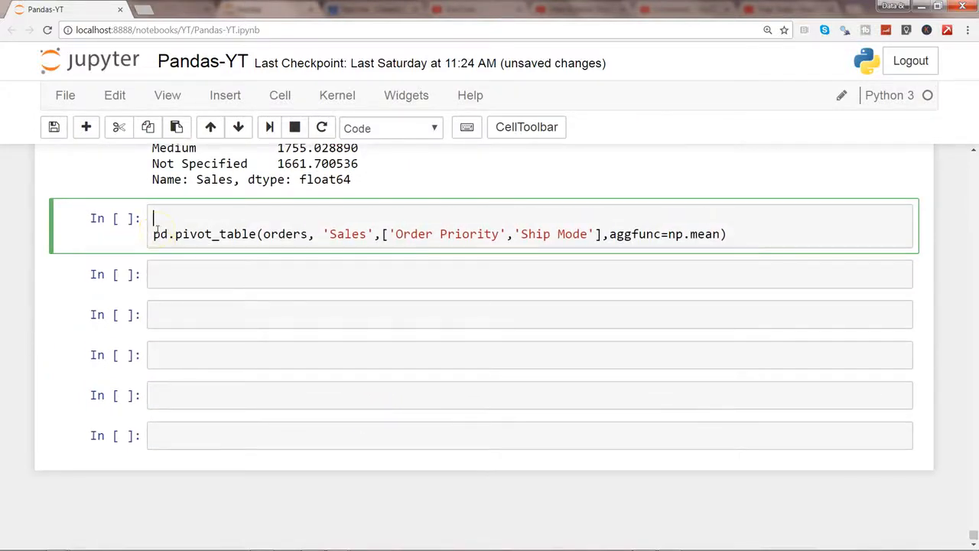
Step: Add orders.columns above the pivot line and highlight Ship Mode in the listed columns
type("orders.columns")
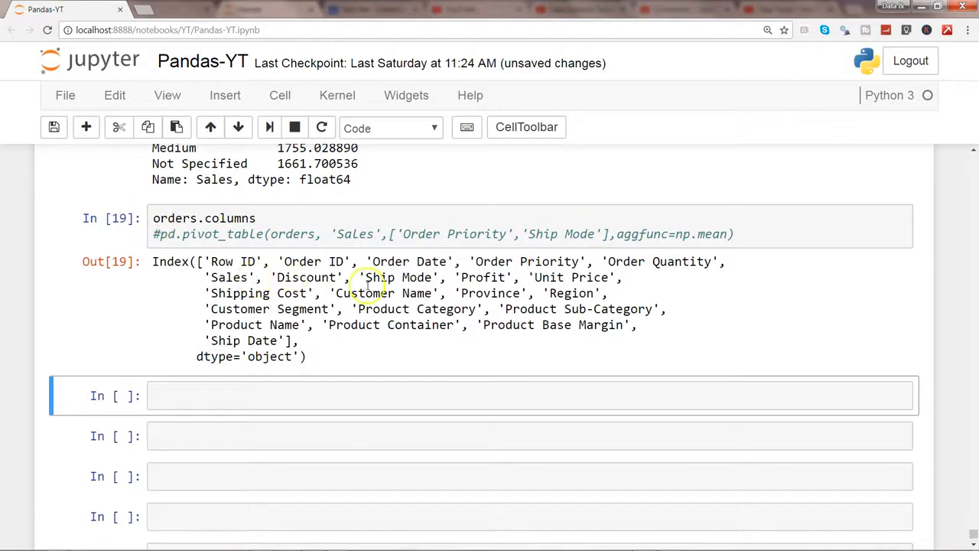
double_click(398, 277)
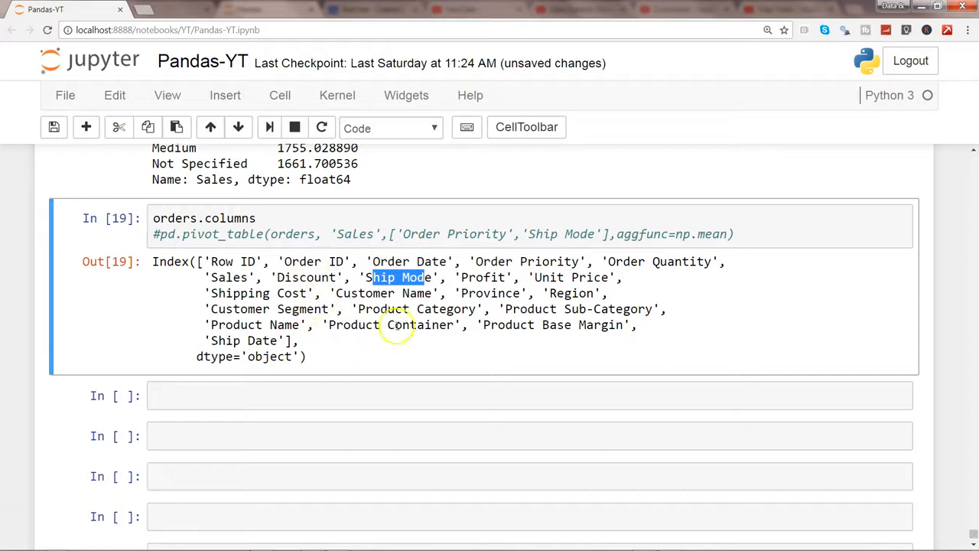
mouse_move(641, 309)
type("#")
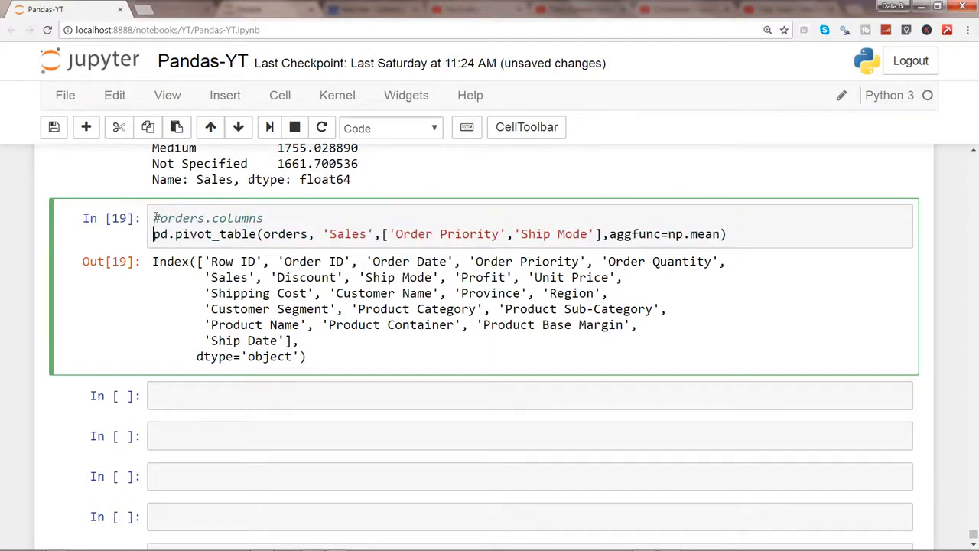
Step: Run the two-level pivot cell and select its mean Sales output per priority and ship mode
key("shift+Return")
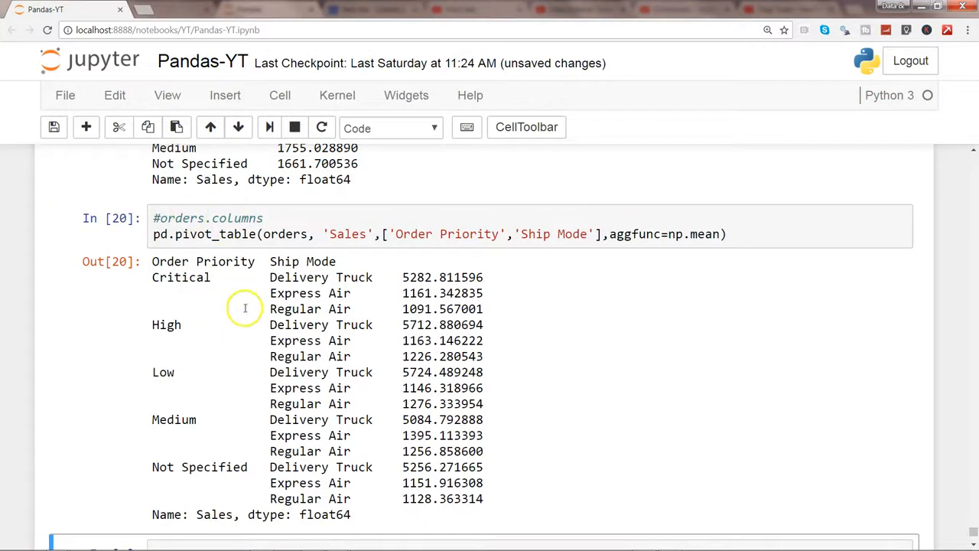
mouse_move(289, 369)
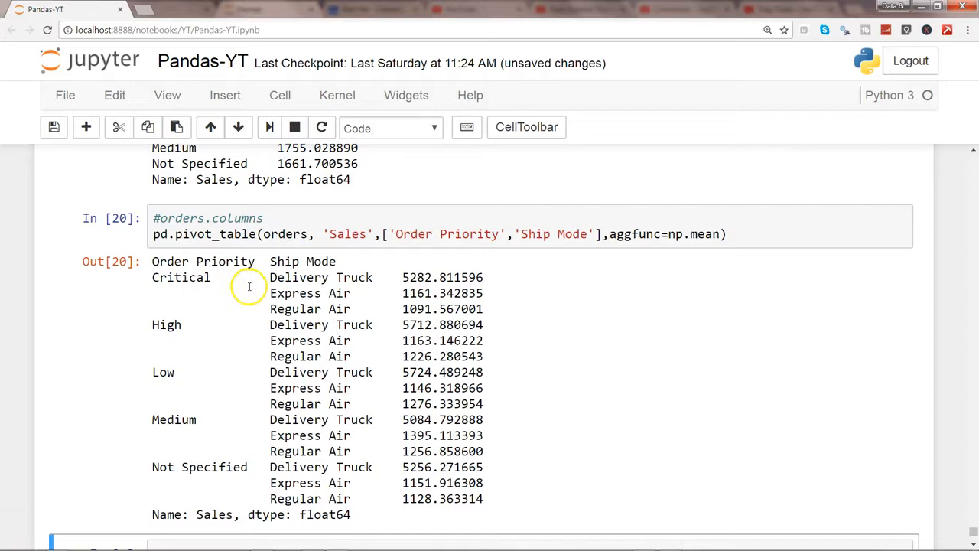
mouse_move(307, 391)
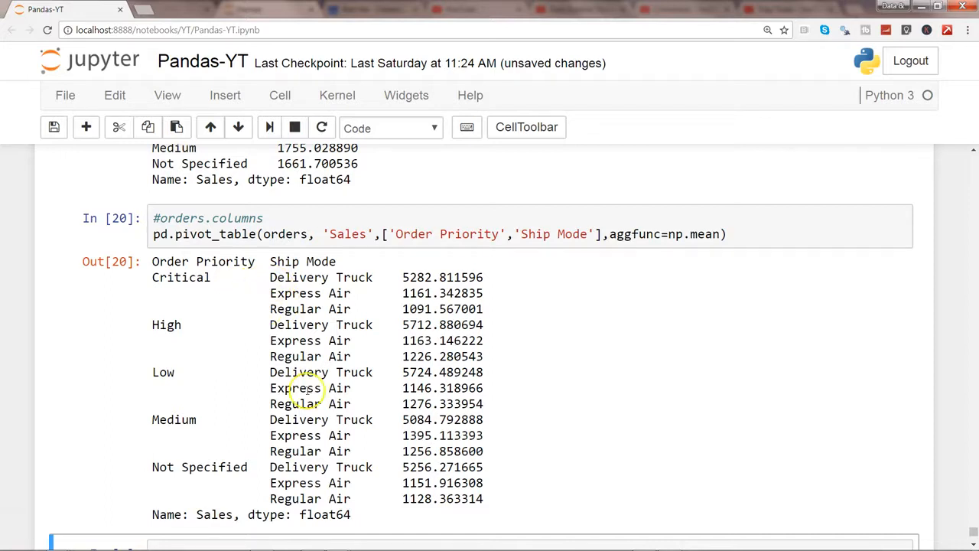
mouse_move(310, 293)
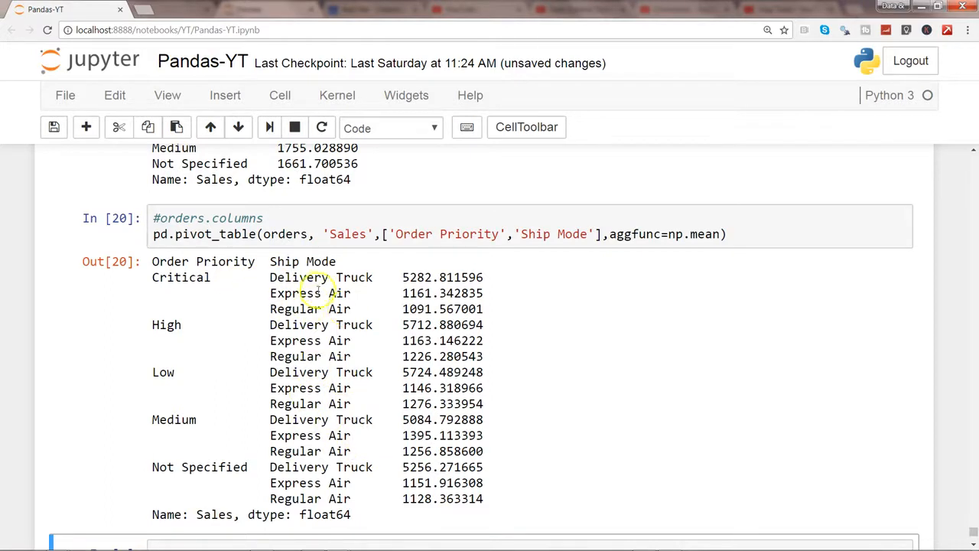
mouse_move(486, 256)
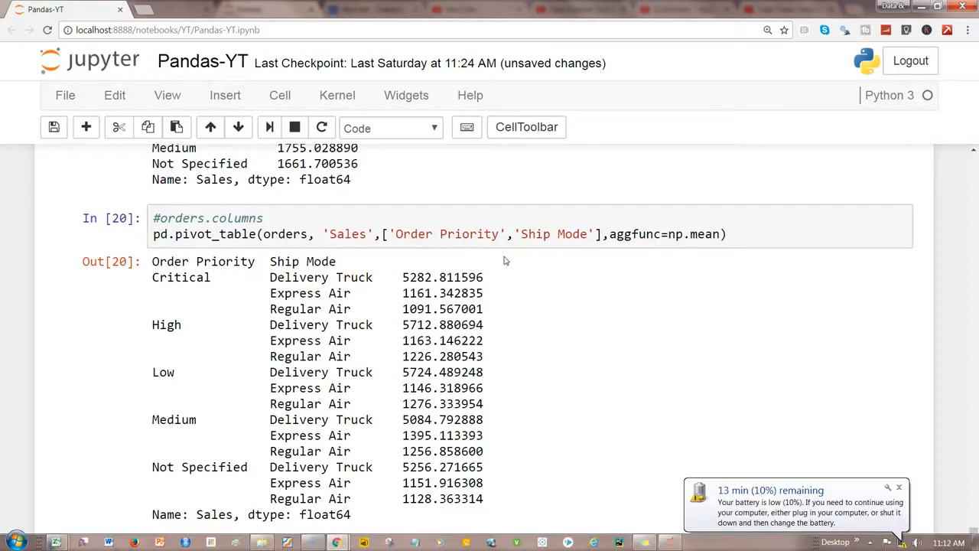
left_click(411, 461)
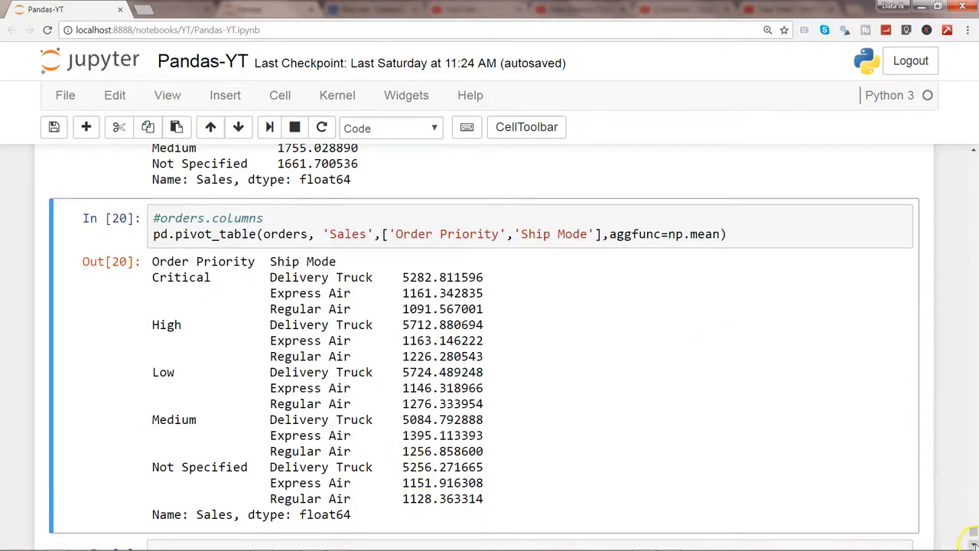
scroll("down", 3)
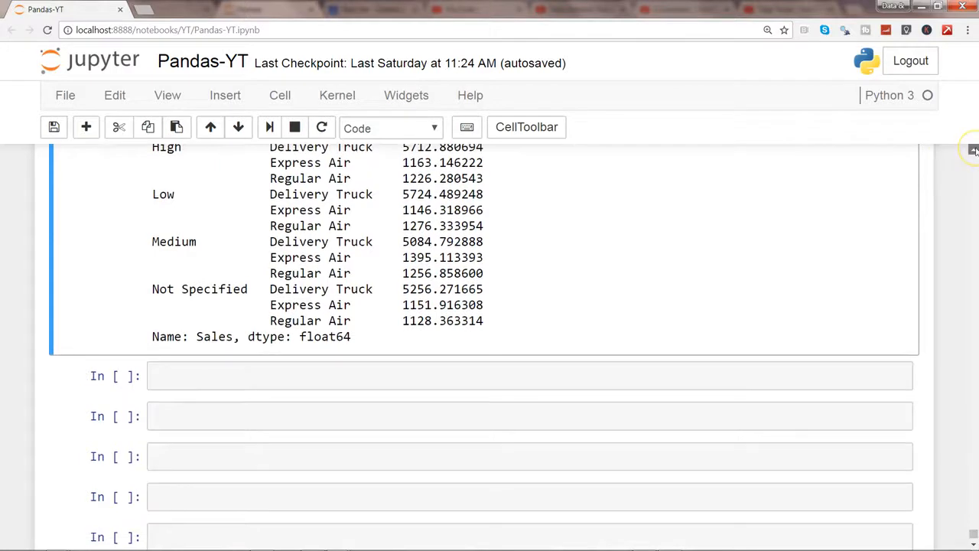
Step: Run pivot_table with index=['Order Priority'] and columns=['Ship Mode'] in the empty cell
scroll("up", 3)
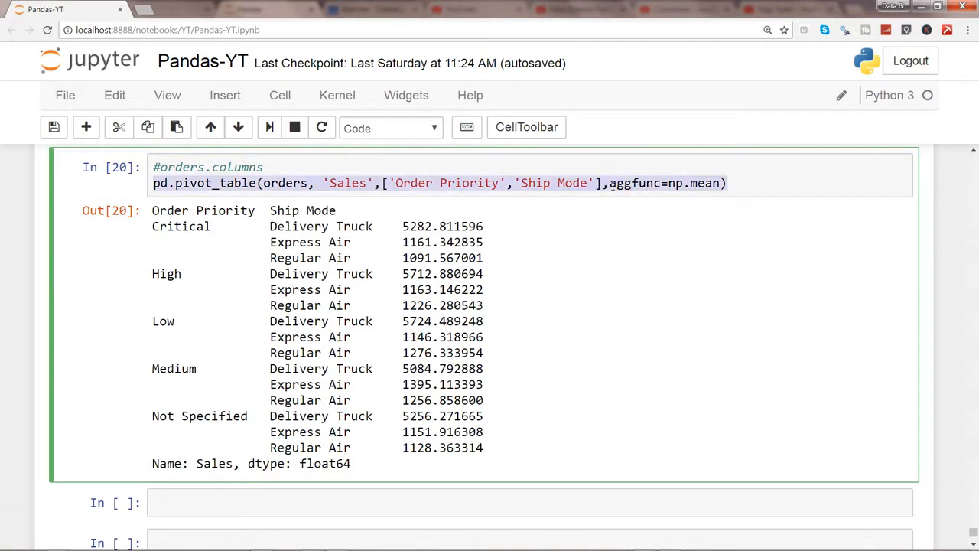
left_click(454, 503)
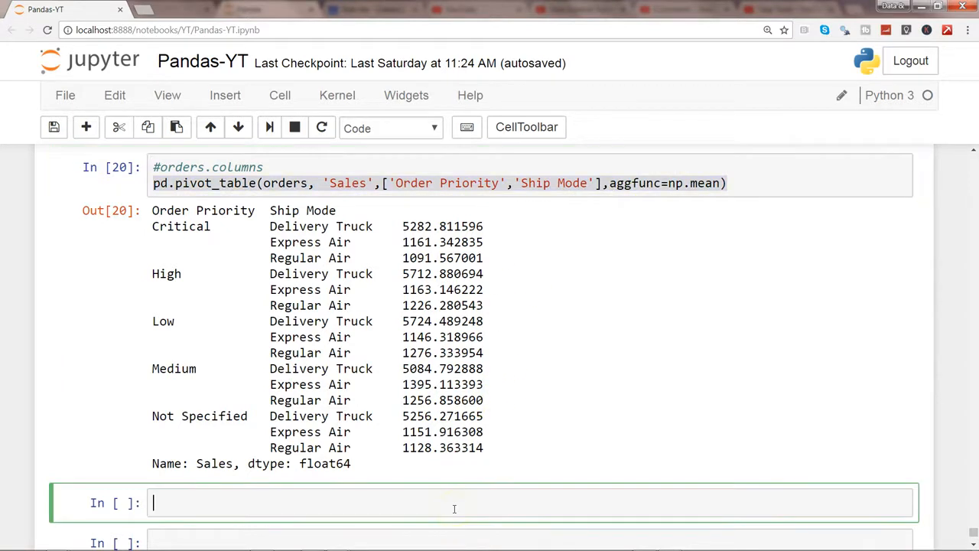
type("pd.pivot_table(orders, 'Sales',['Order Priority','Ship Mode'],aggfunc=np.mean)")
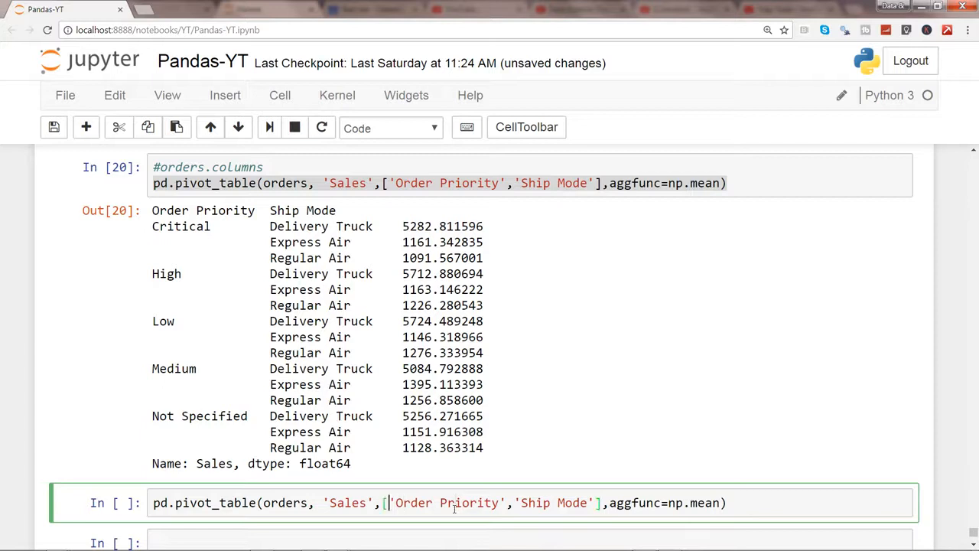
type("index =")
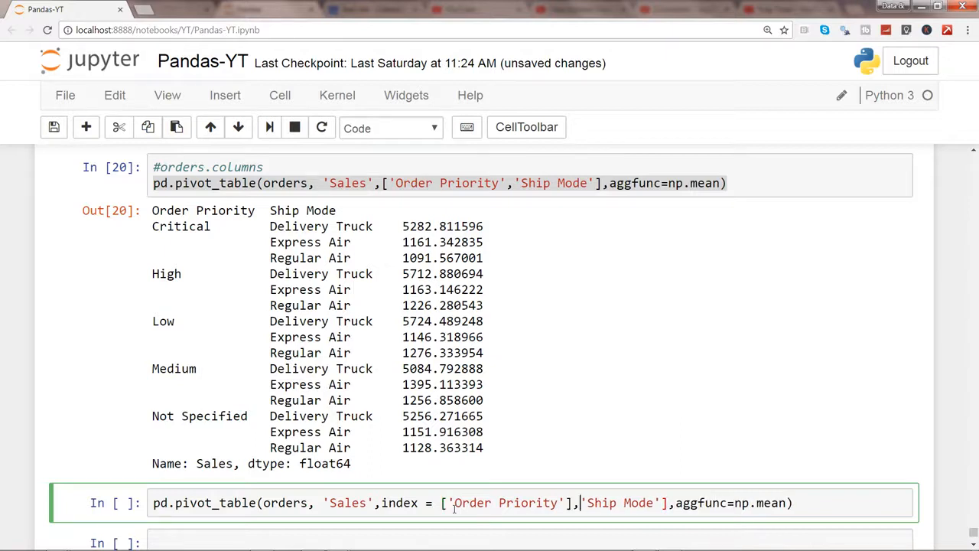
type("columns = [")
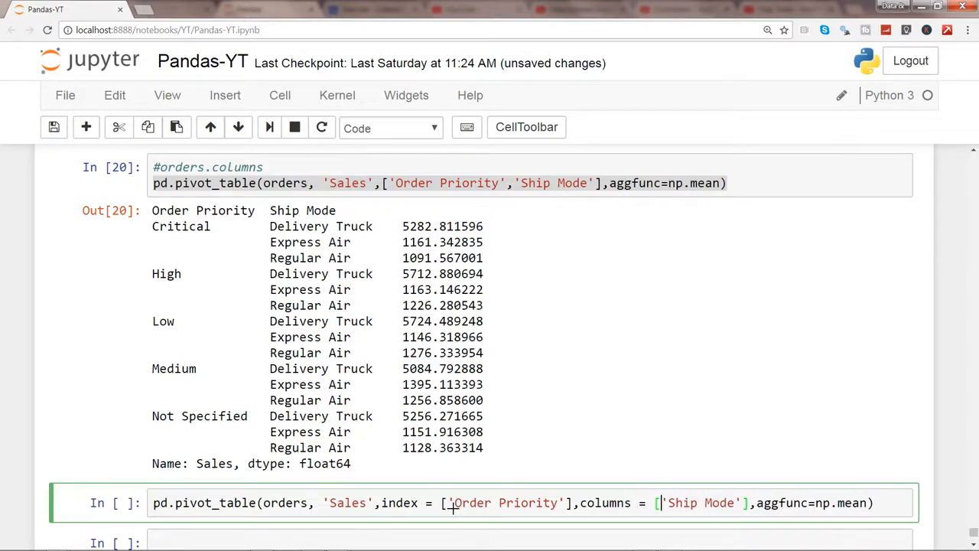
key("shift+enter")
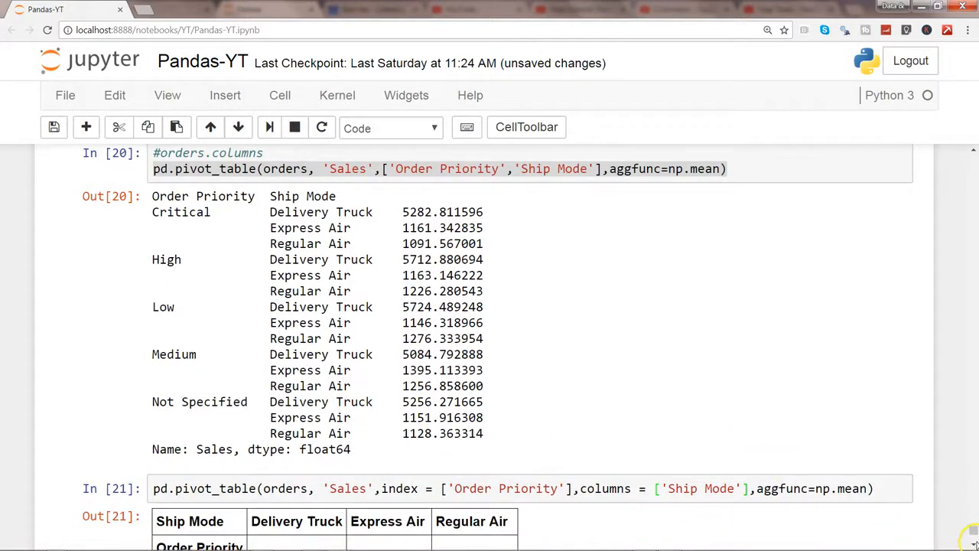
Step: Return to the grid pivot_table cell and place the caret at the end of its code
scroll("down", 3)
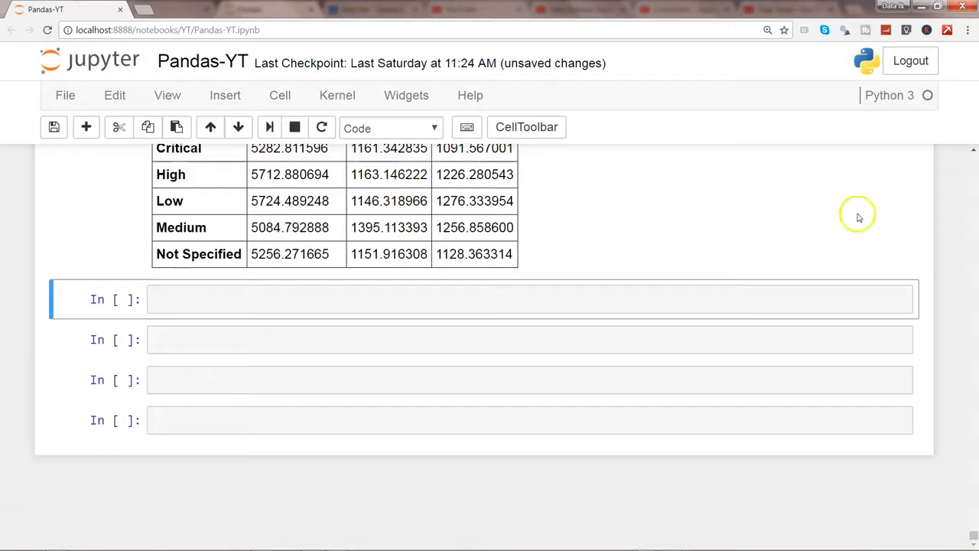
scroll("up", 3)
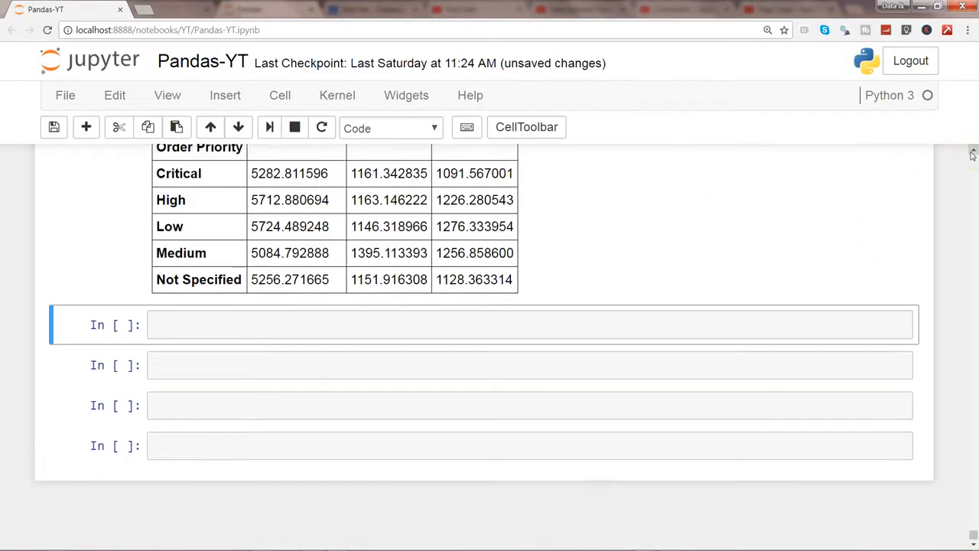
scroll("up", 3)
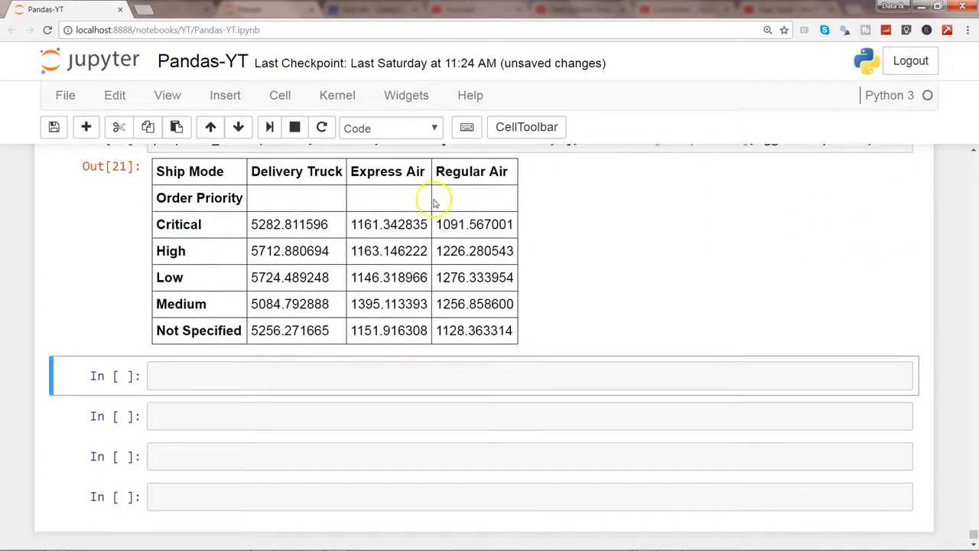
mouse_move(972, 150)
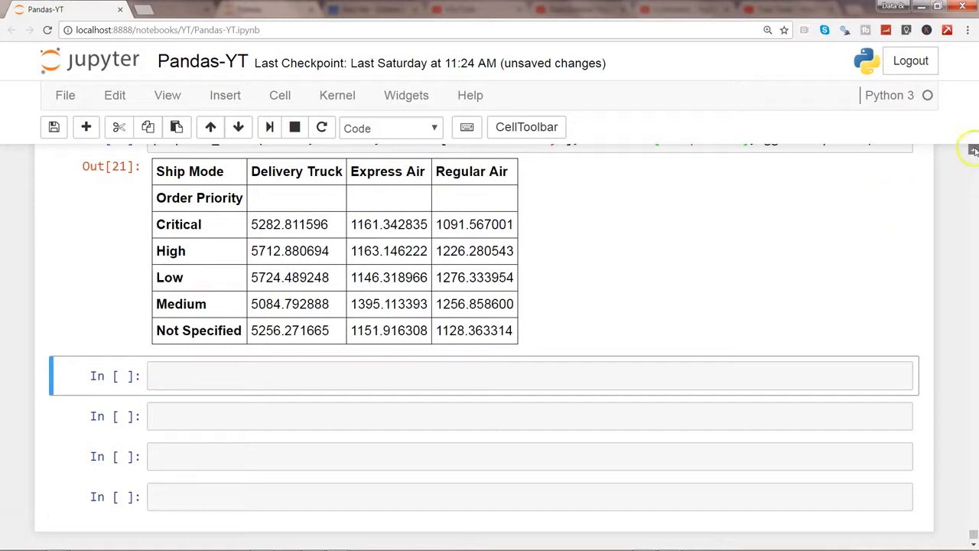
scroll("up", 3)
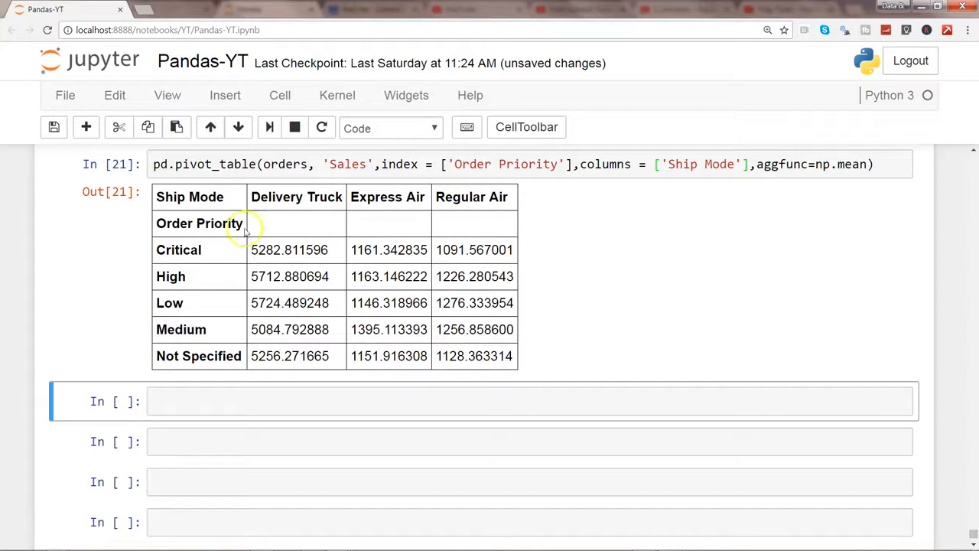
mouse_move(211, 356)
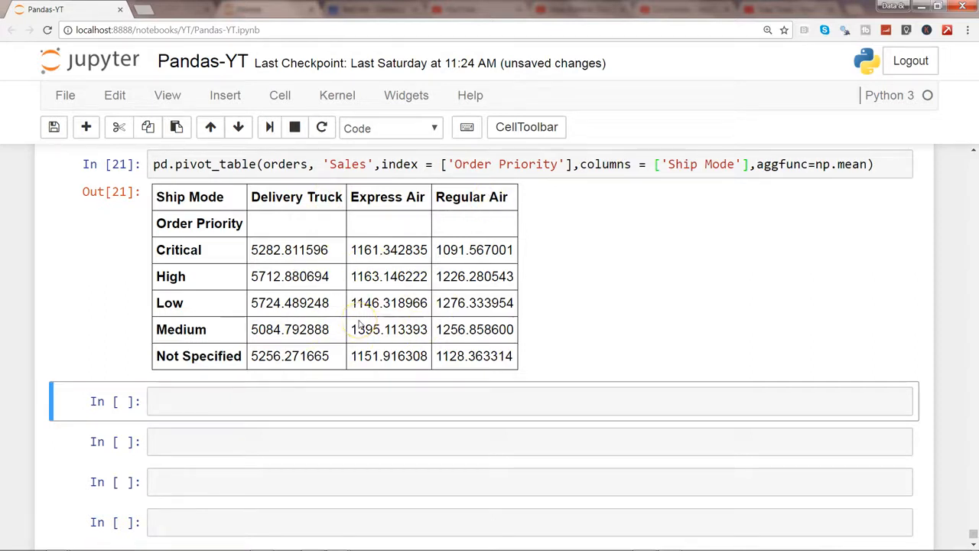
mouse_move(532, 245)
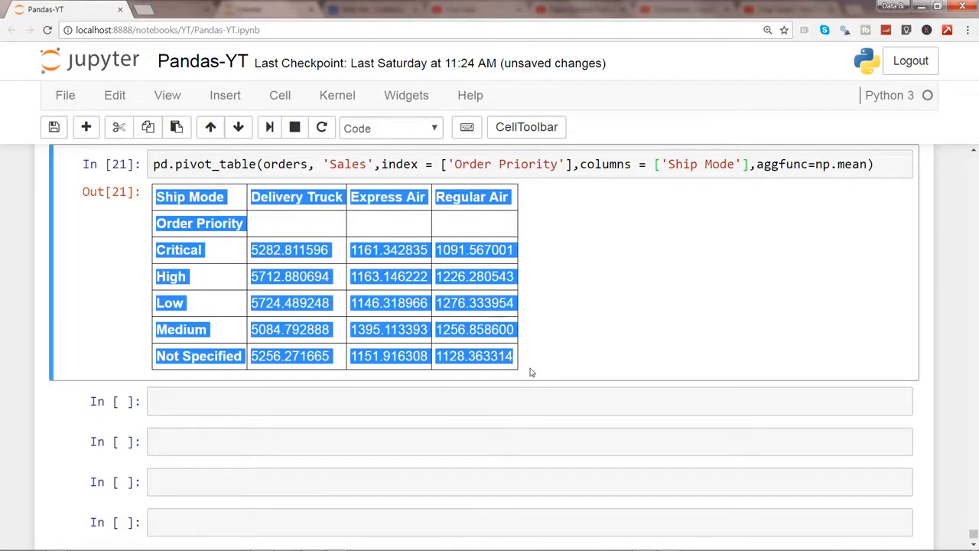
left_click(847, 163)
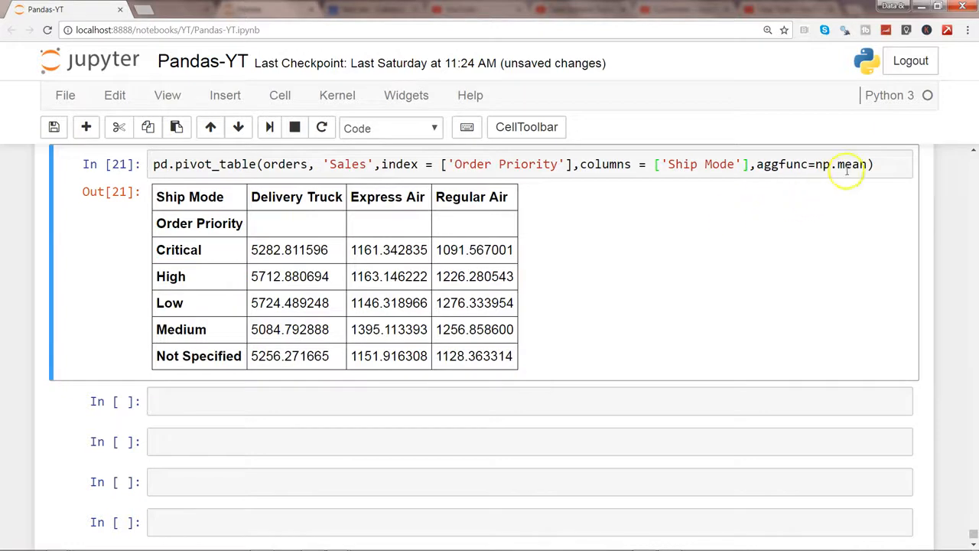
left_click(864, 164)
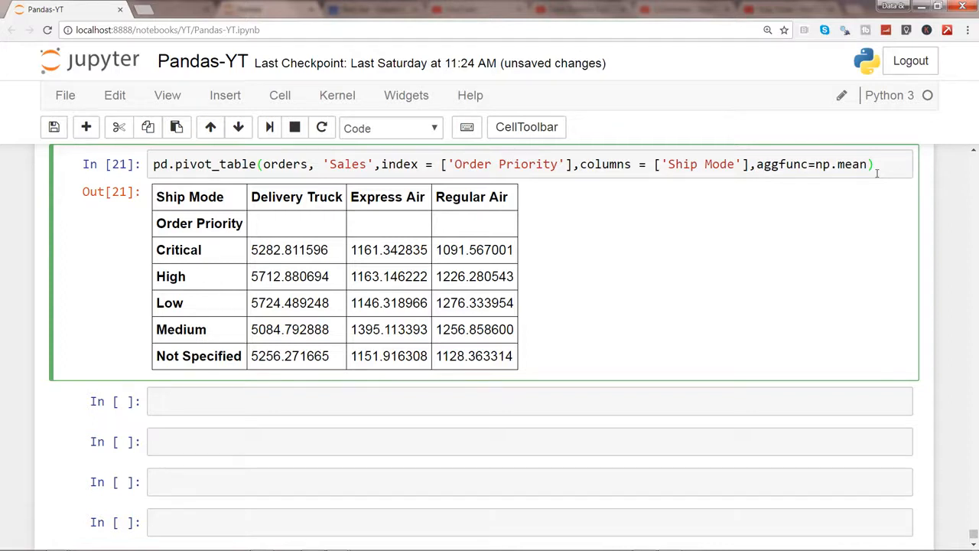
key("shift+Tab")
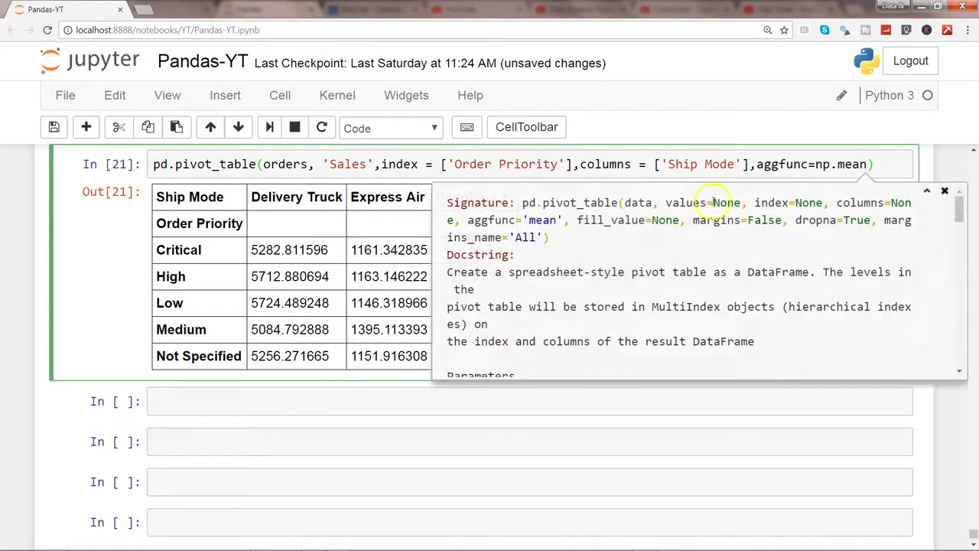
mouse_move(589, 225)
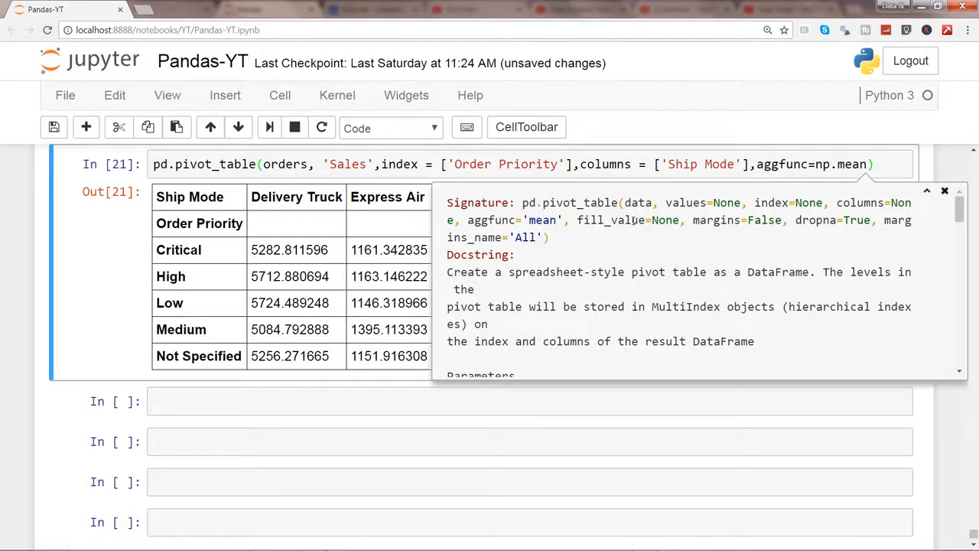
mouse_move(702, 232)
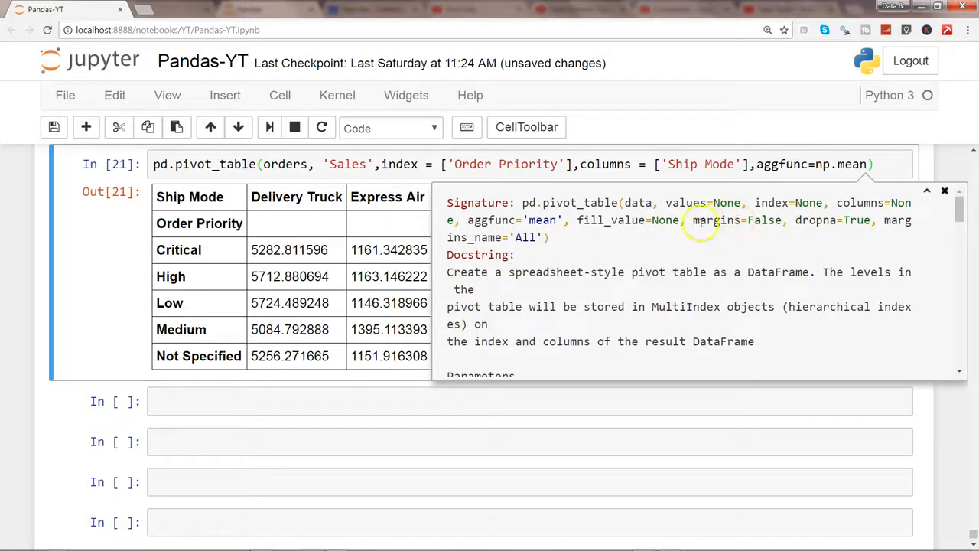
key("ctrl+s")
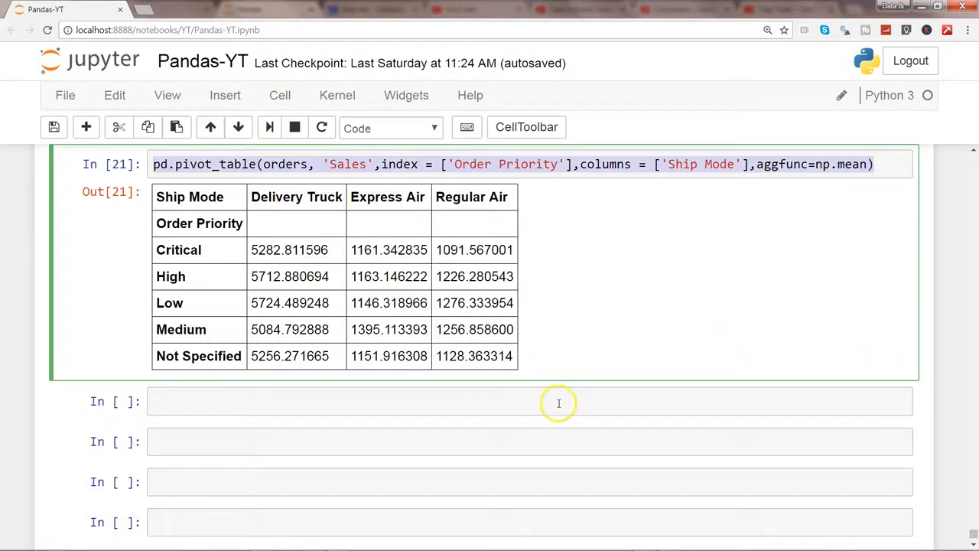
Step: Retype the index/columns mean Sales pivot_table call in the next cell, adding margins=True
type("pd.pivot_table(orders, 'Sales',index = ['Order Priority'],columns = ['Ship Mode'],aggfunc=np.mean)")
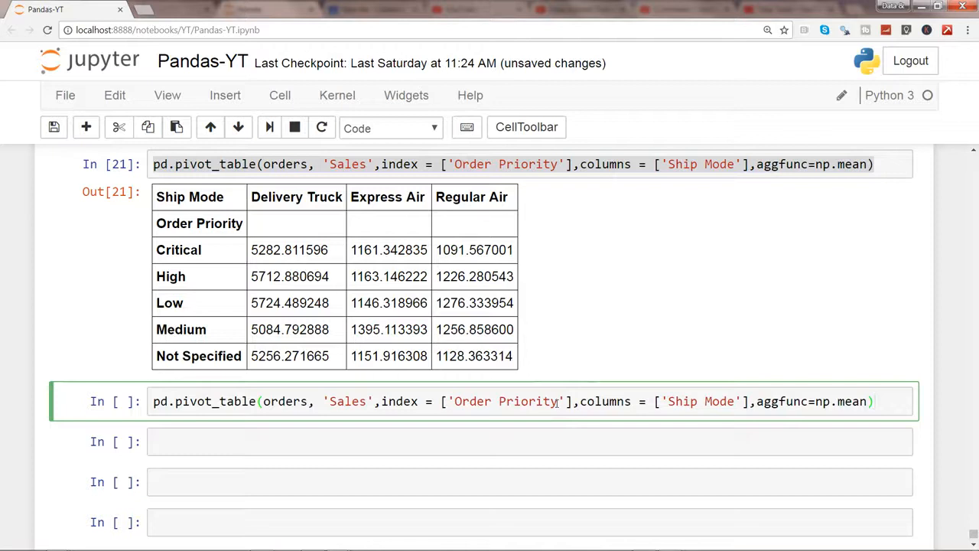
mouse_move(535, 289)
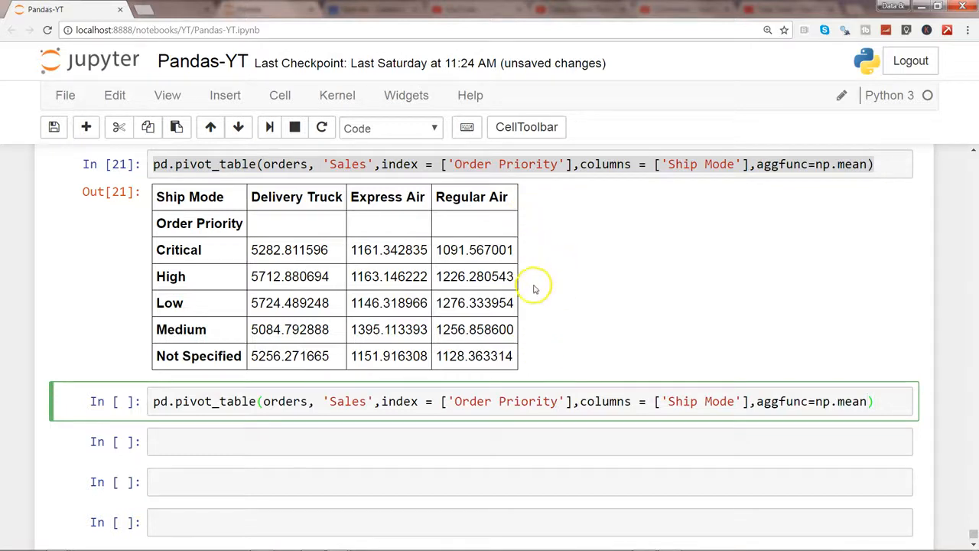
mouse_move(546, 357)
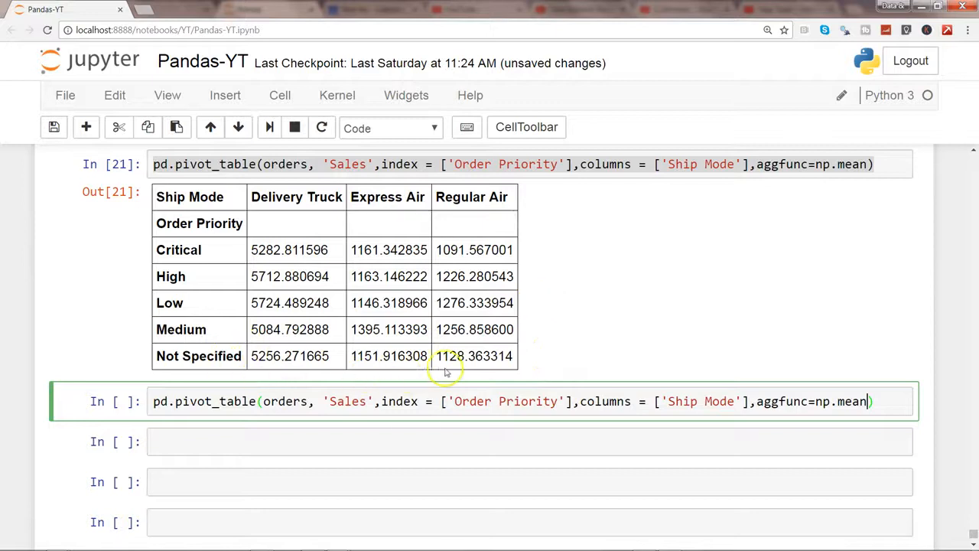
type(", margins=")
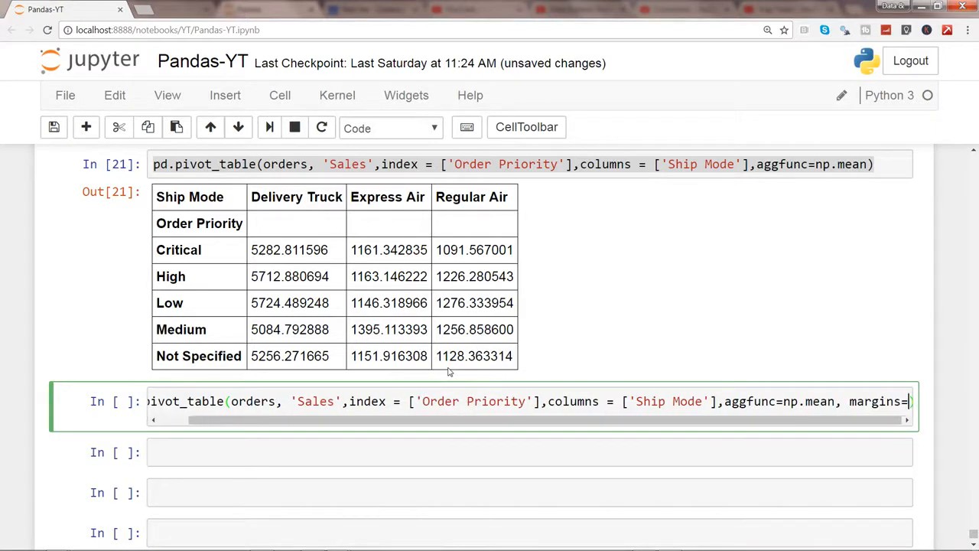
type("TRUE")
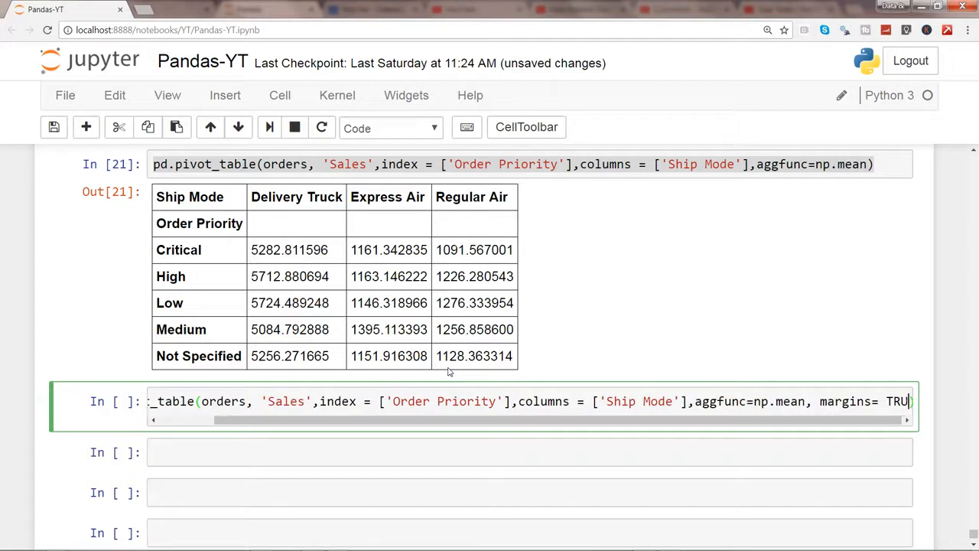
type("e")
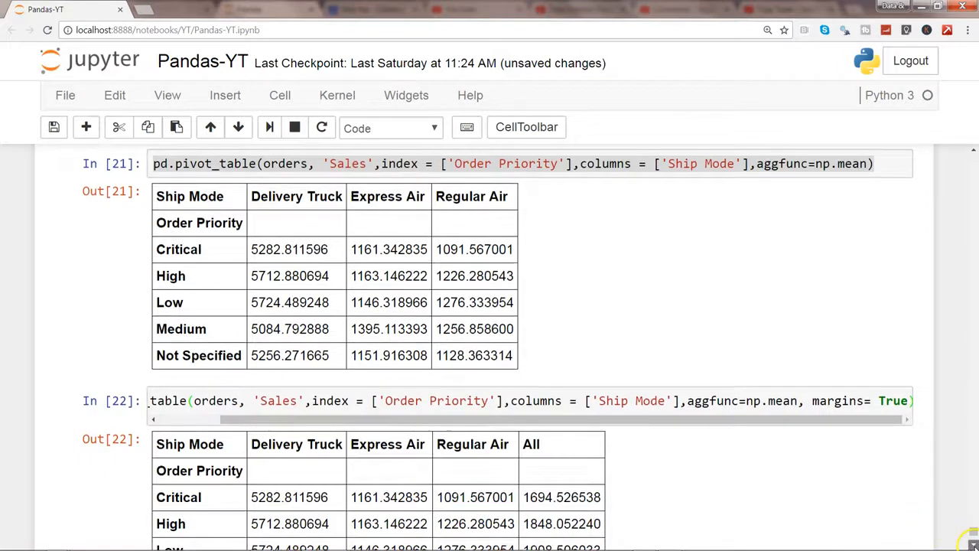
Step: Scroll through the All row and column, marking the Delivery Truck average in the All row
scroll("down", 3)
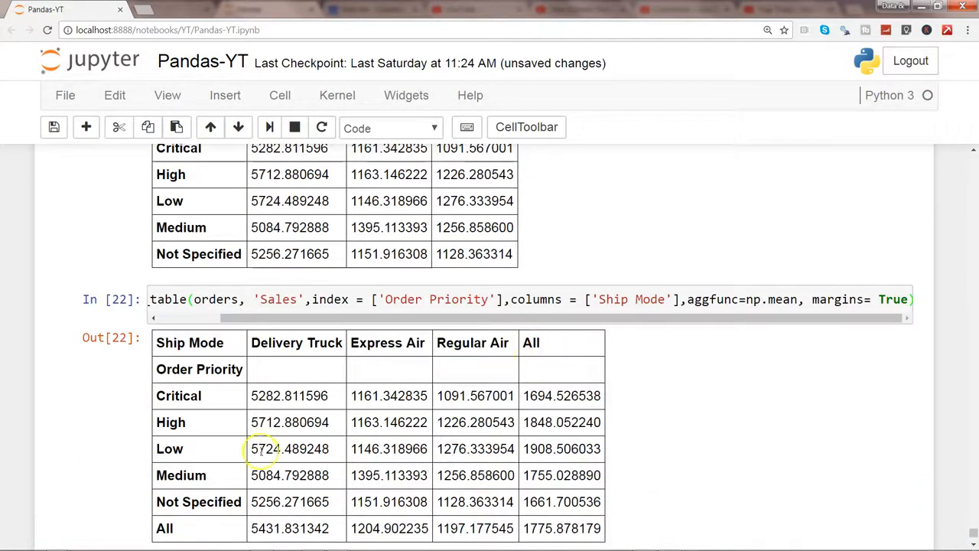
mouse_move(751, 436)
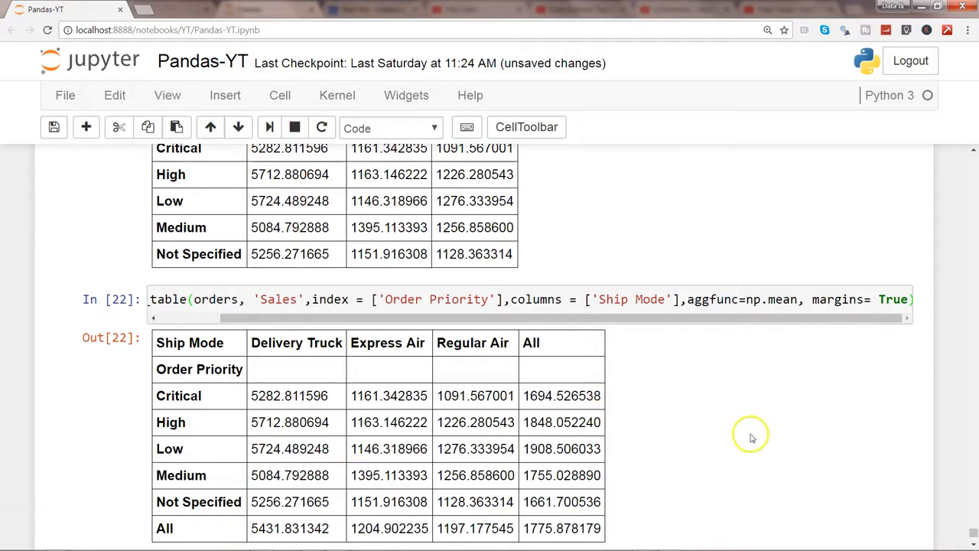
mouse_move(561, 395)
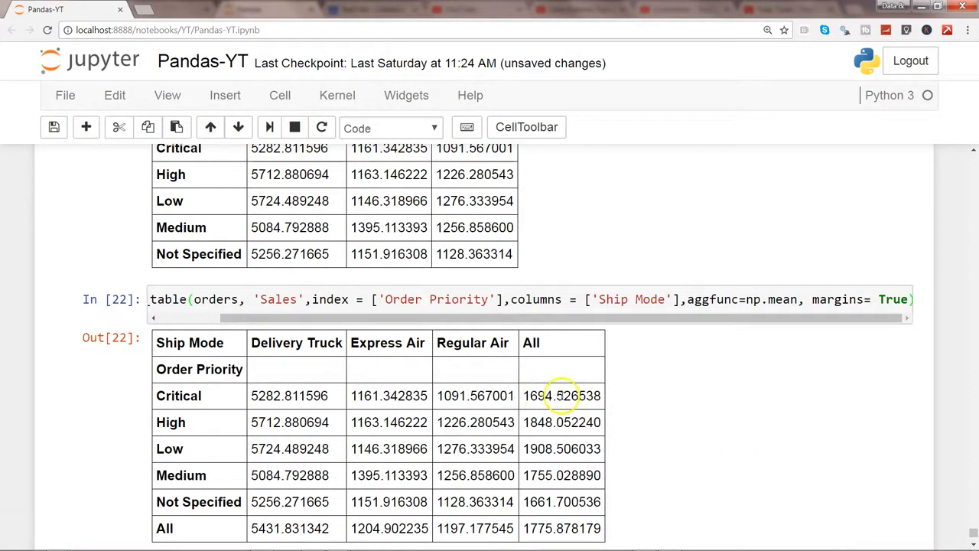
mouse_move(203, 422)
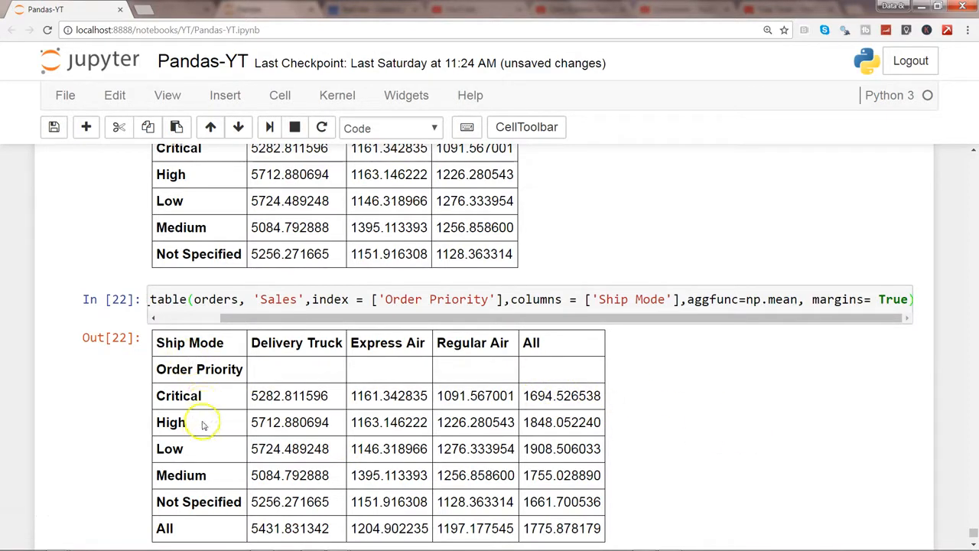
mouse_move(466, 342)
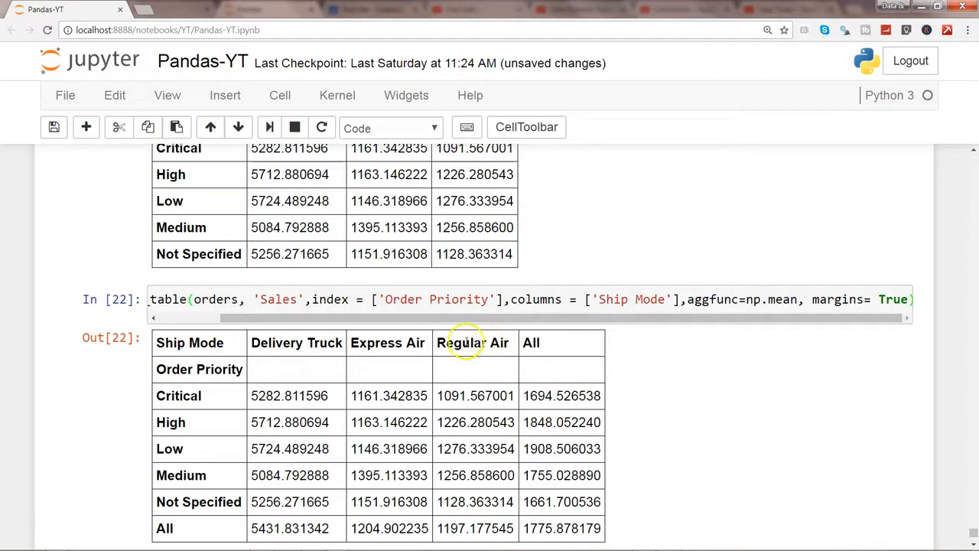
mouse_move(462, 527)
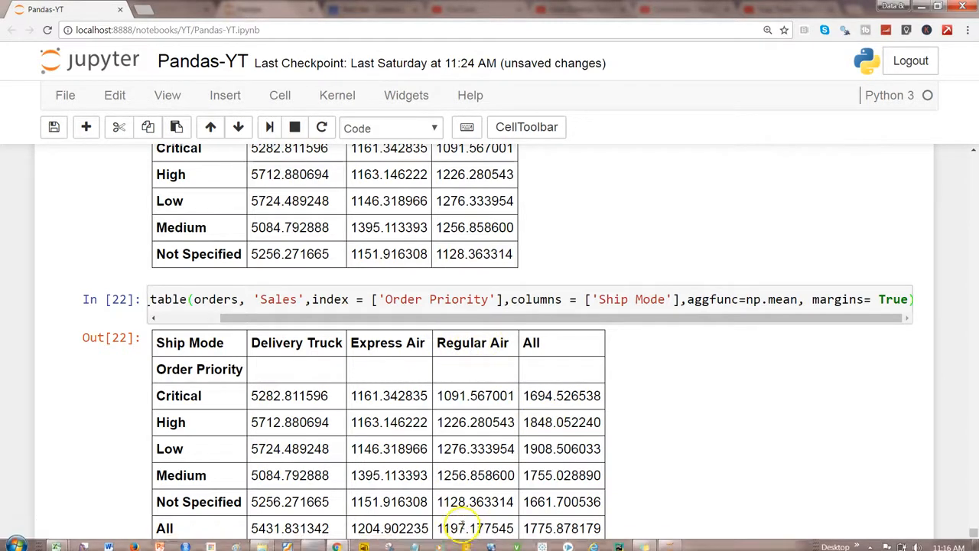
mouse_move(382, 527)
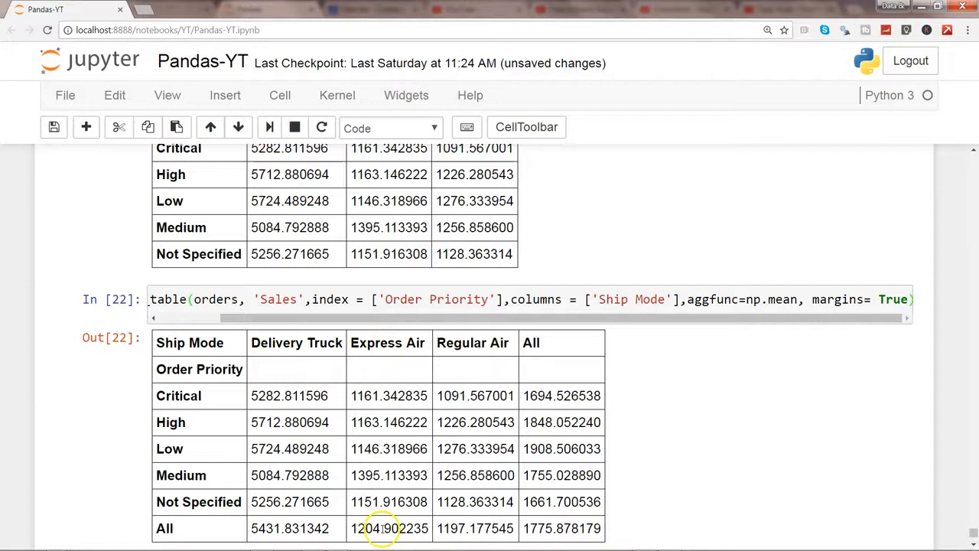
mouse_move(298, 524)
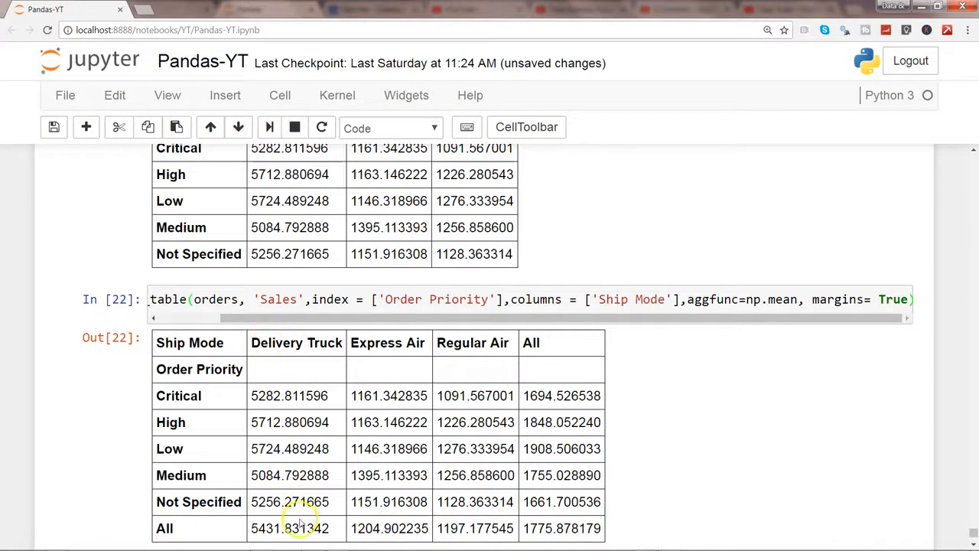
double_click(289, 527)
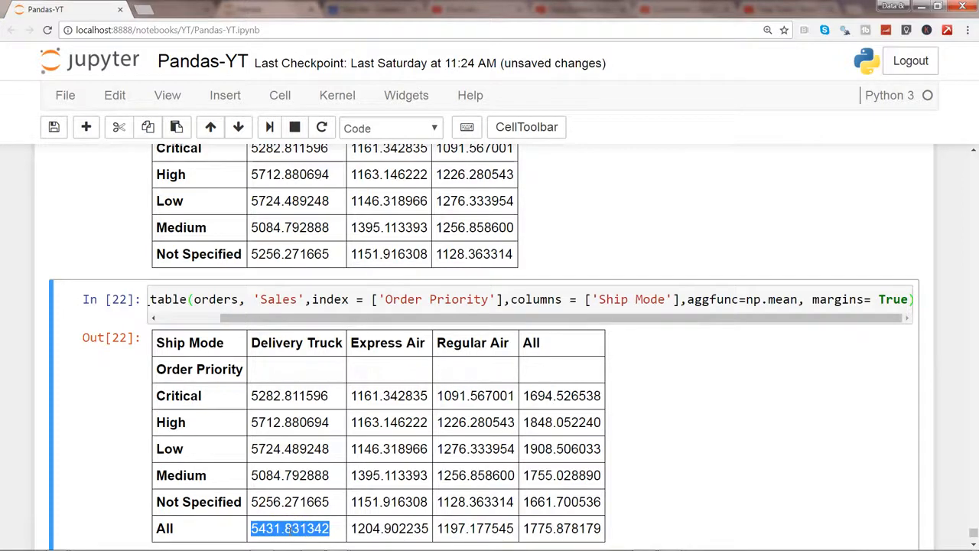
mouse_move(634, 372)
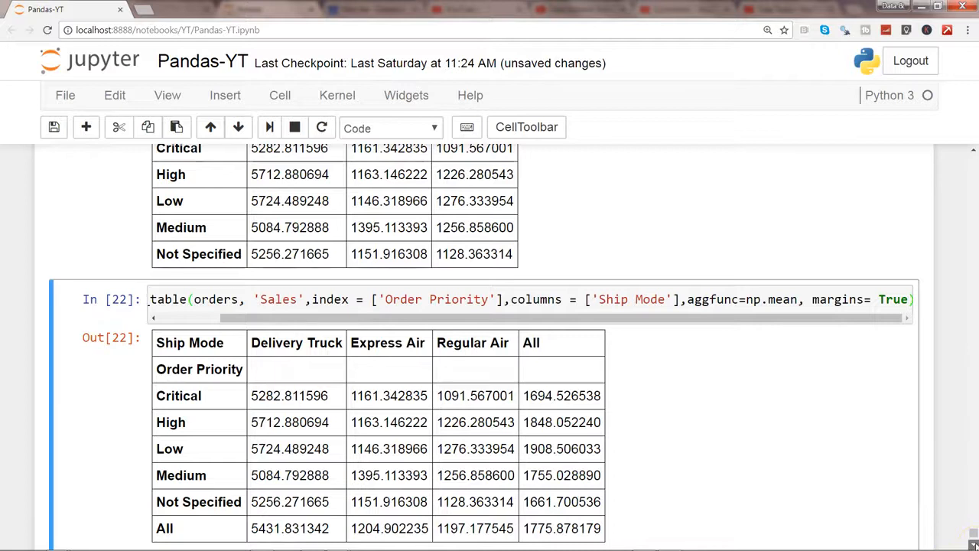
scroll("up", 3)
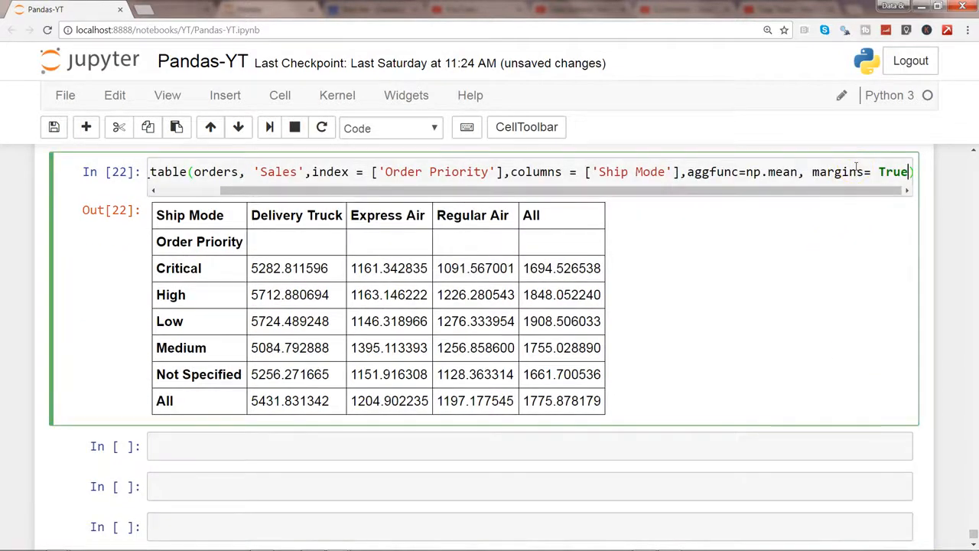
Step: Add margins_name='Total' to cell 23's pivot_table call after checking its docstring
type(", margins_name='Total")
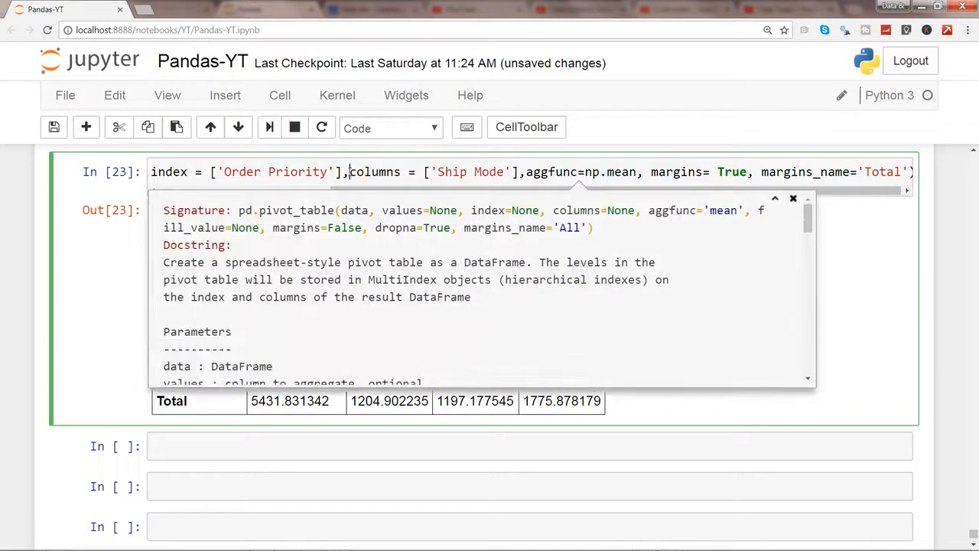
mouse_move(536, 234)
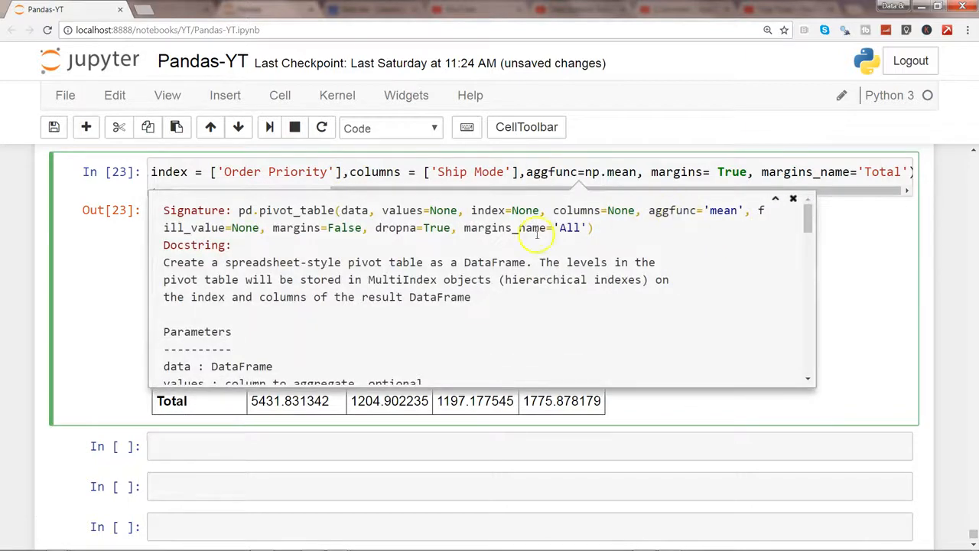
mouse_move(455, 224)
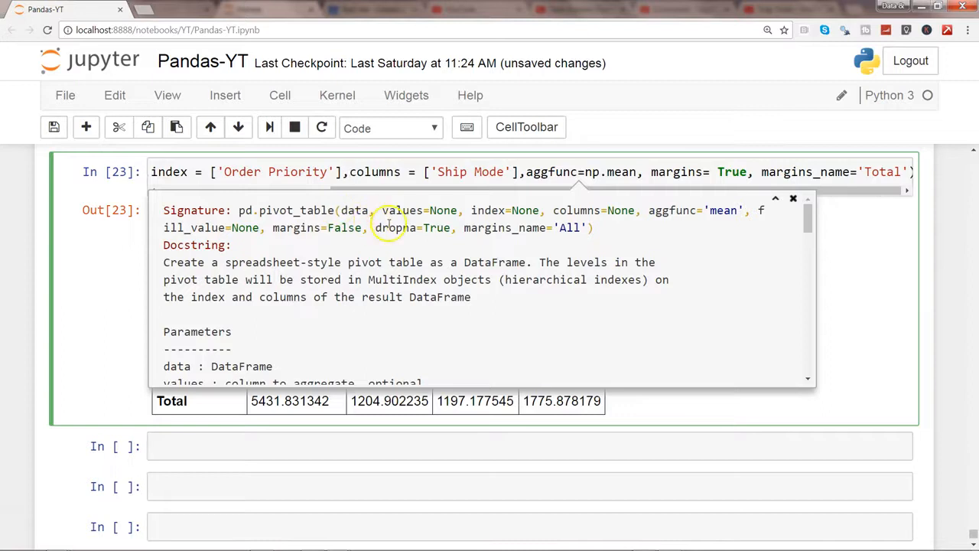
mouse_move(313, 210)
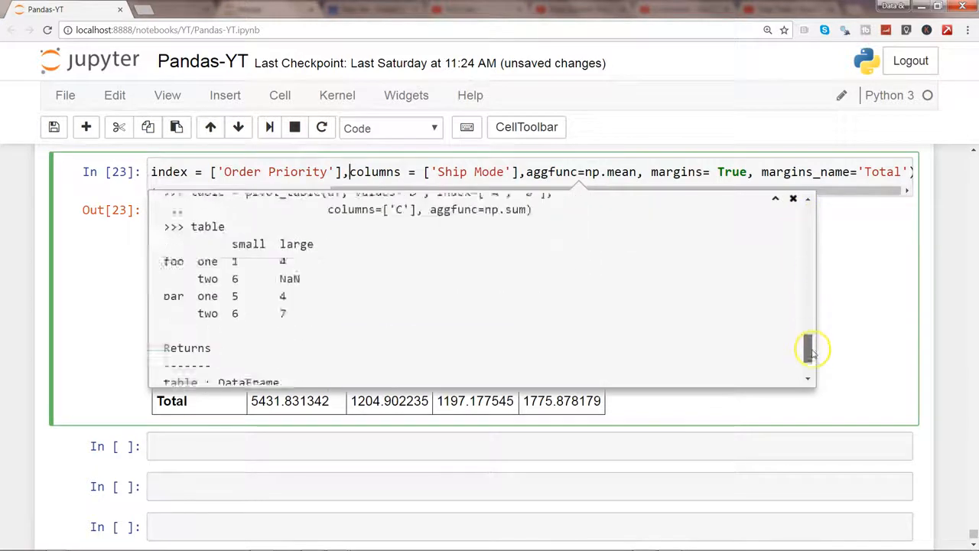
scroll("up", 3)
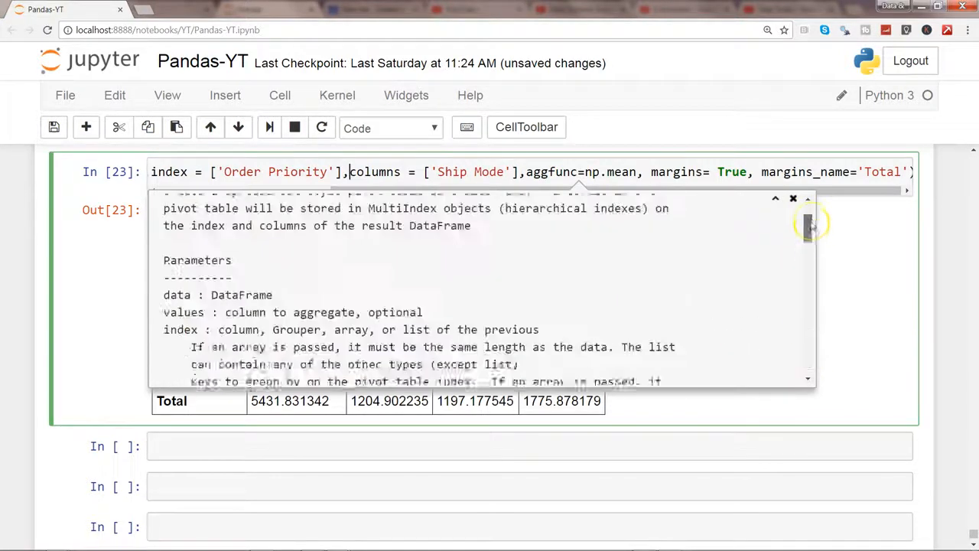
left_click(793, 199)
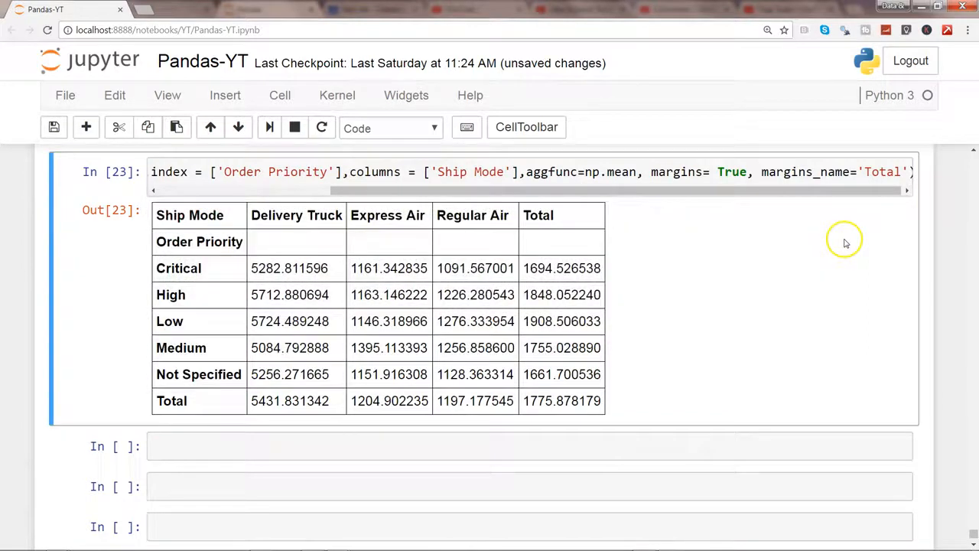